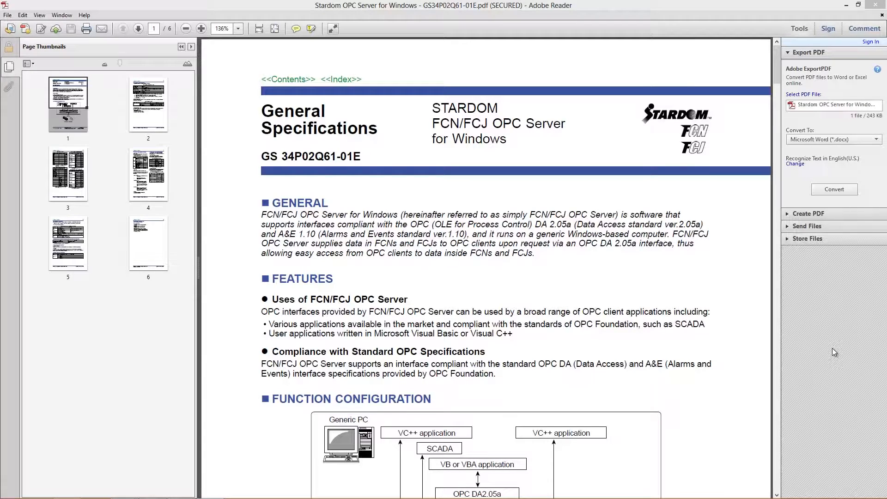
{"action": "mouse_move", "coordinate": [712, 305]}
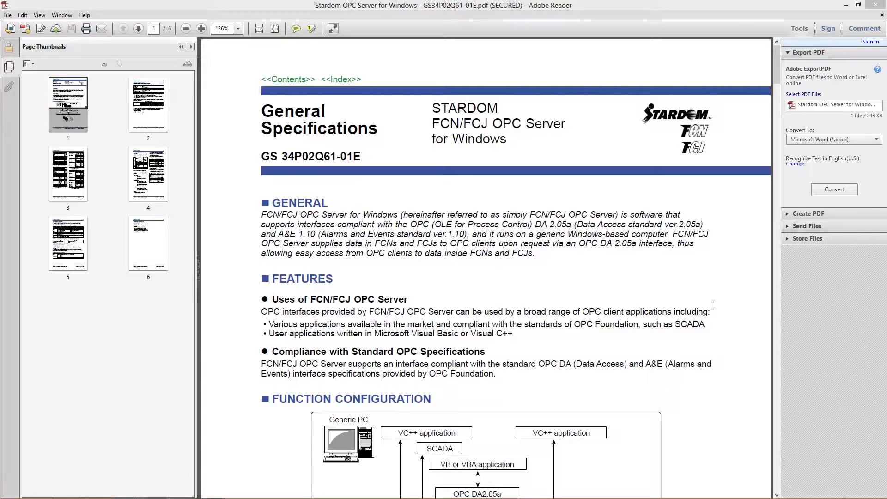
{"action": "mouse_move", "coordinate": [515, 212]}
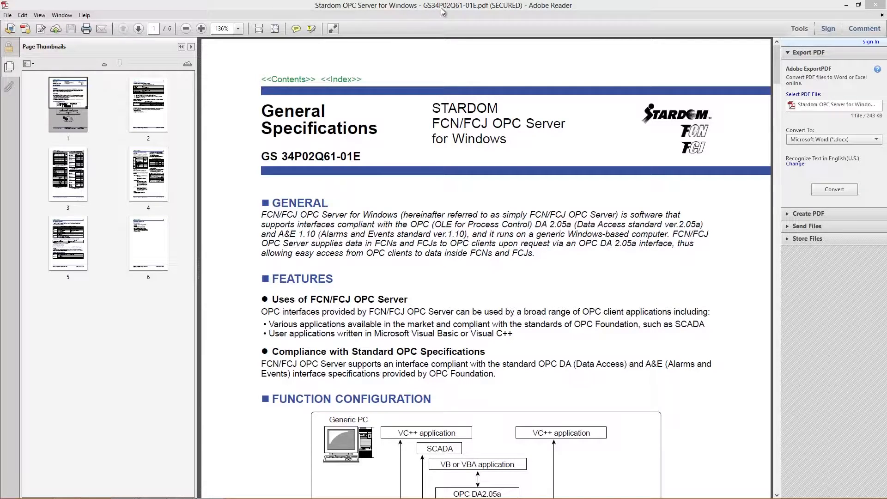
{"action": "mouse_move", "coordinate": [466, 11]}
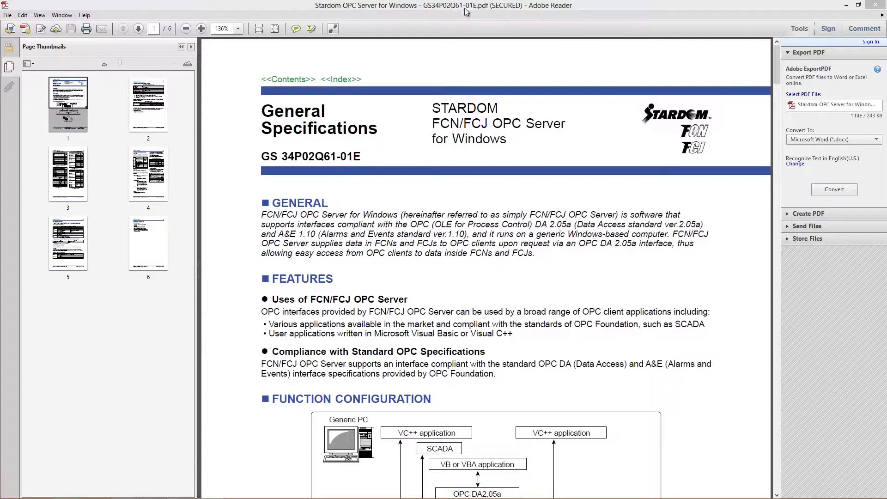
{"action": "mouse_move", "coordinate": [485, 10]}
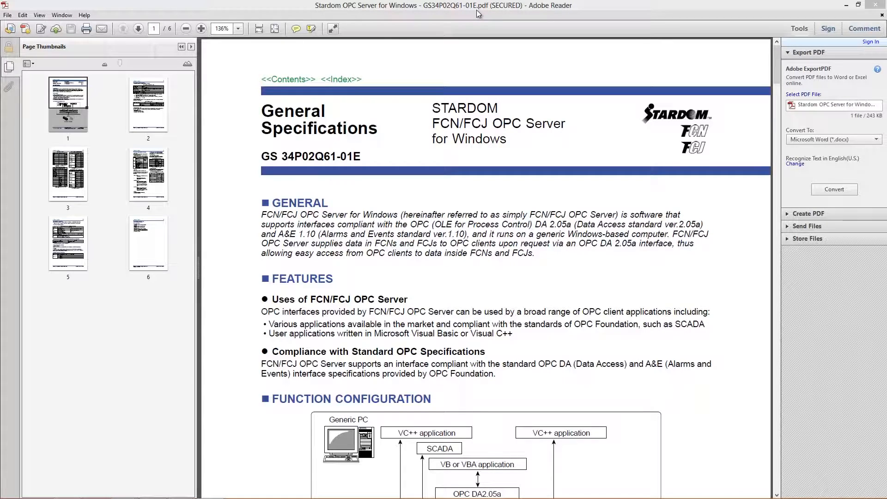
{"action": "mouse_move", "coordinate": [509, 176]}
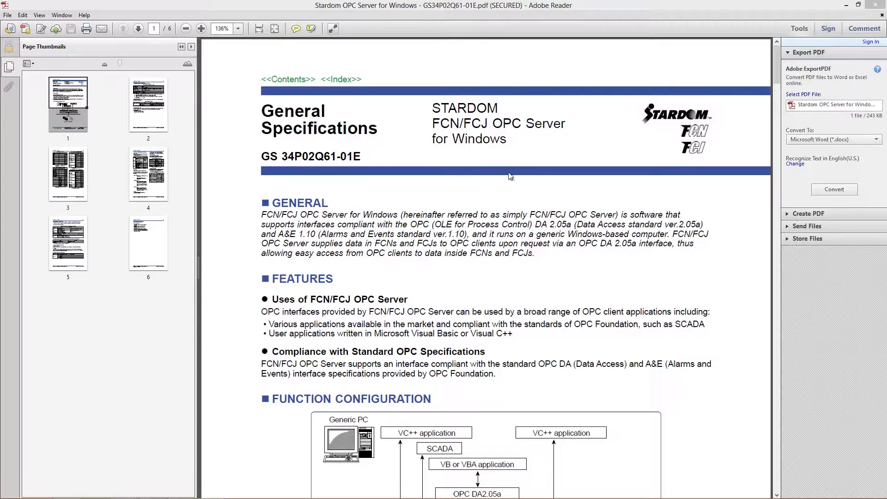
{"action": "mouse_move", "coordinate": [485, 277]}
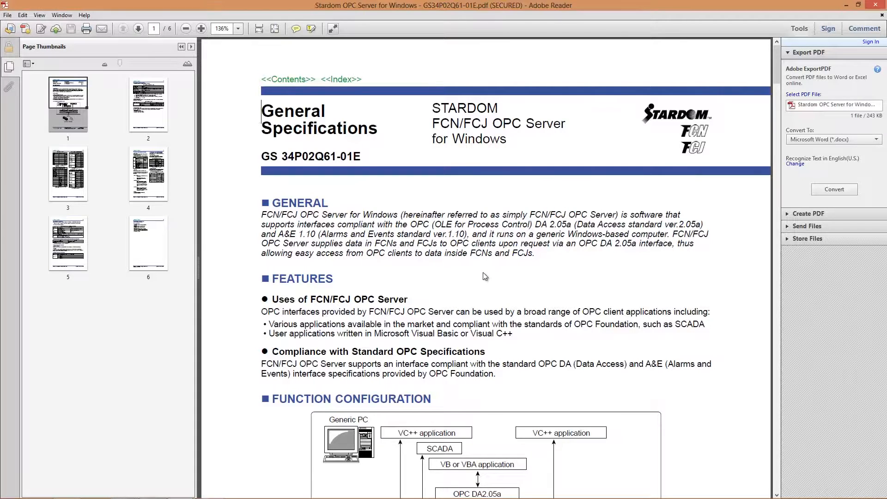
- Page through the OPC server specification via thumbnails to page 3, then the last page
{"action": "double_click", "coordinate": [351, 157]}
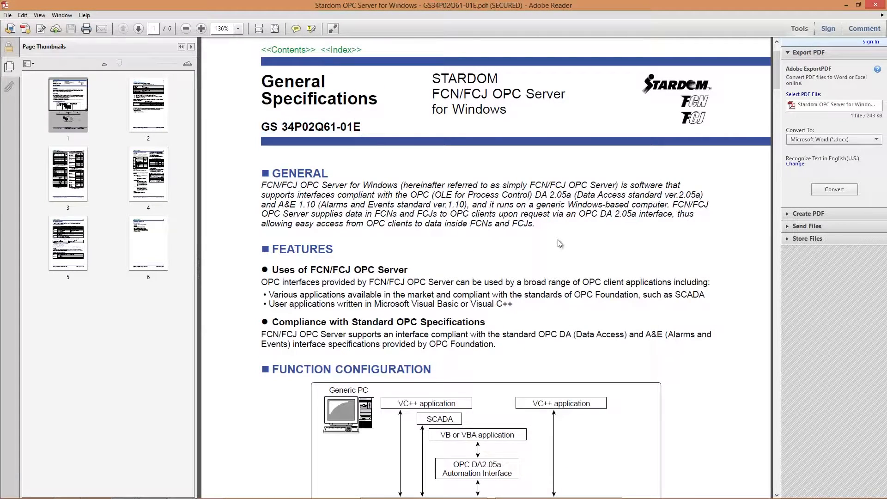
{"action": "mouse_move", "coordinate": [536, 194]}
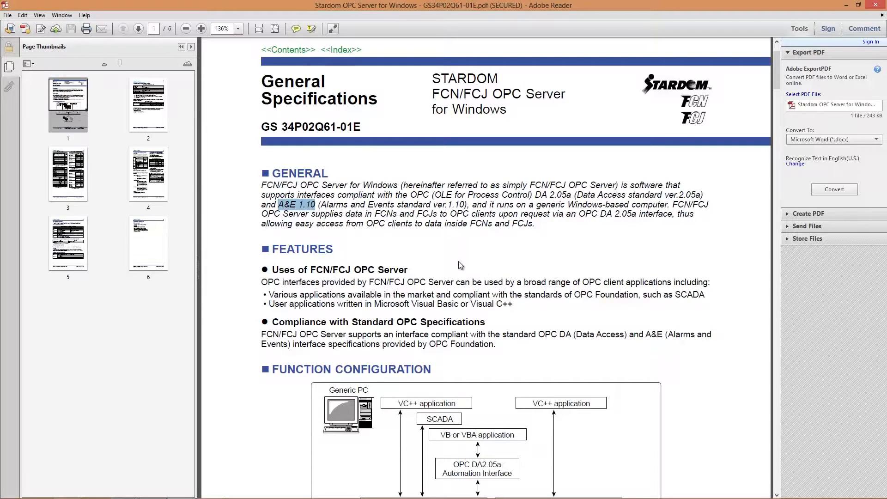
{"action": "mouse_move", "coordinate": [438, 248]}
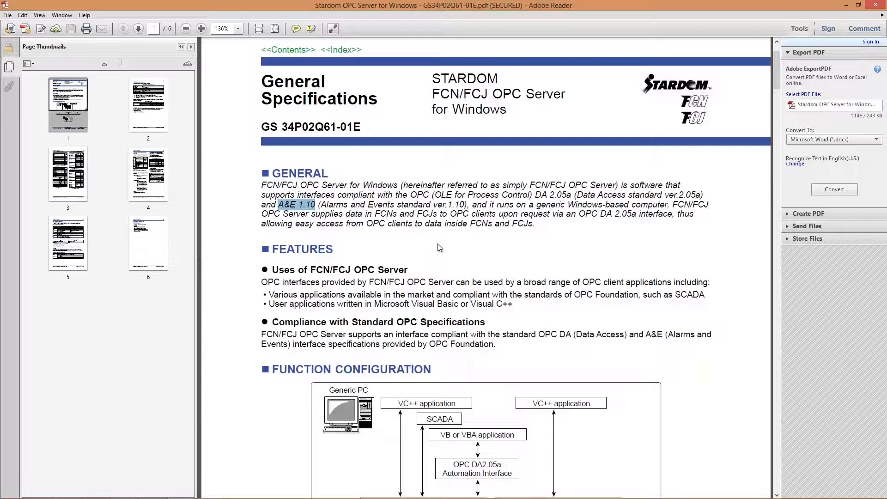
{"action": "scroll", "scroll_direction": "down", "scroll_amount": 3}
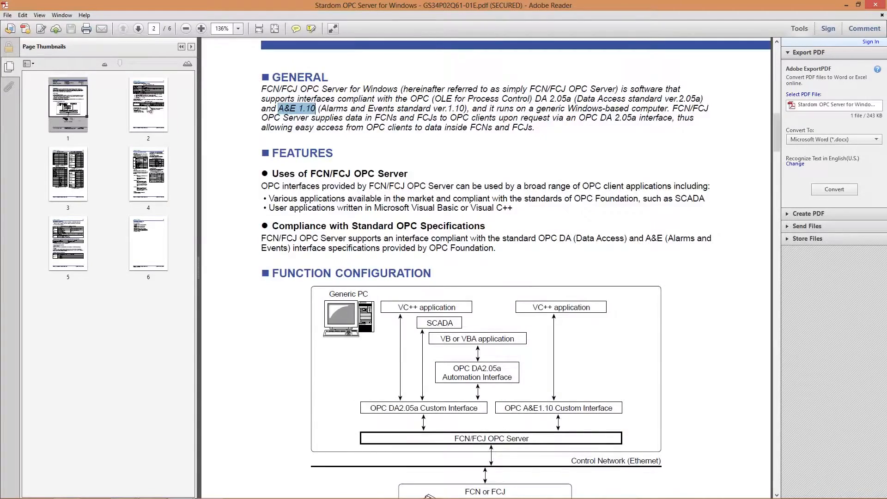
{"action": "scroll", "scroll_direction": "down", "scroll_amount": 3}
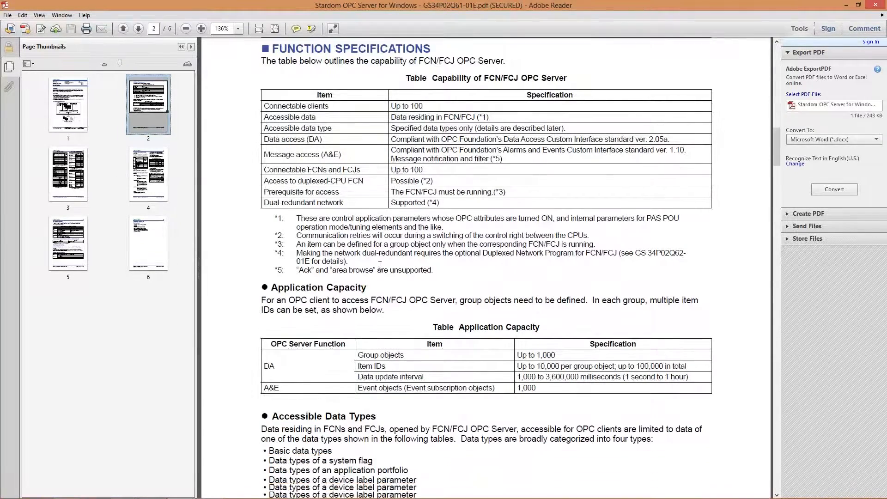
{"action": "left_click", "coordinate": [68, 173]}
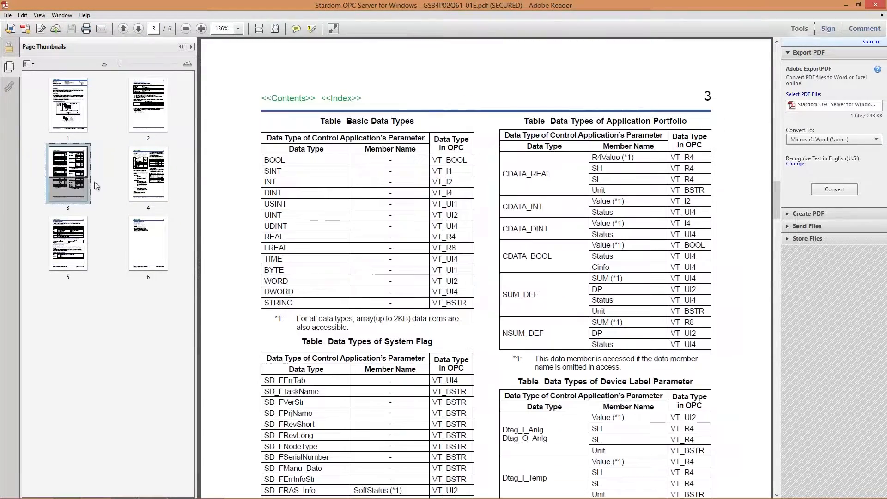
{"action": "left_click", "coordinate": [148, 173]}
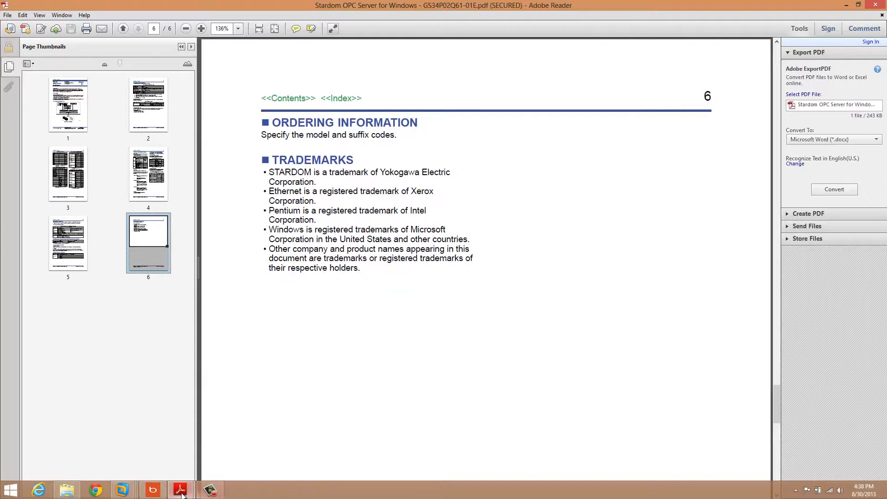
{"action": "mouse_move", "coordinate": [180, 489]}
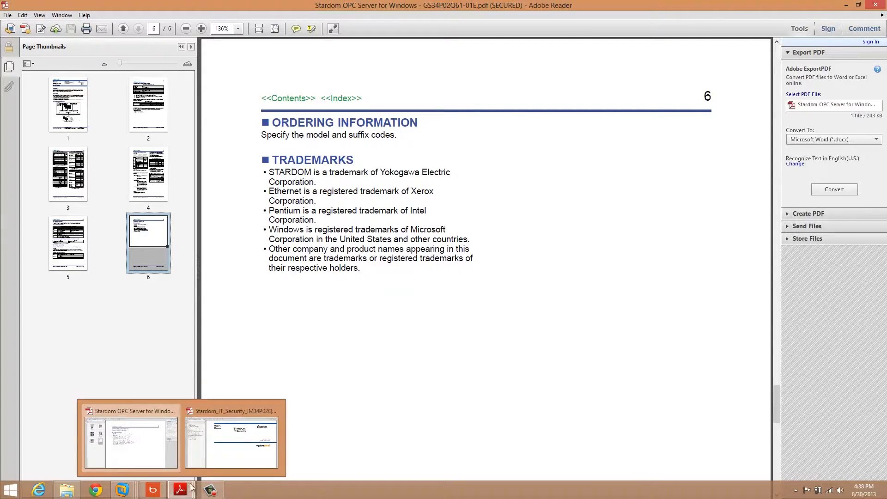
- Switch Adobe Reader to the STARDOM IT Security User's Manual from the taskbar preview
{"action": "left_click", "coordinate": [231, 441]}
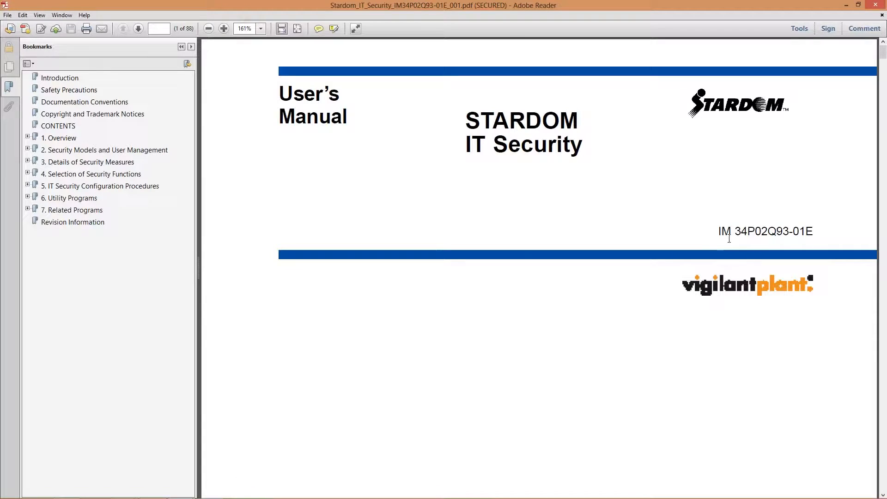
{"action": "mouse_move", "coordinate": [759, 237]}
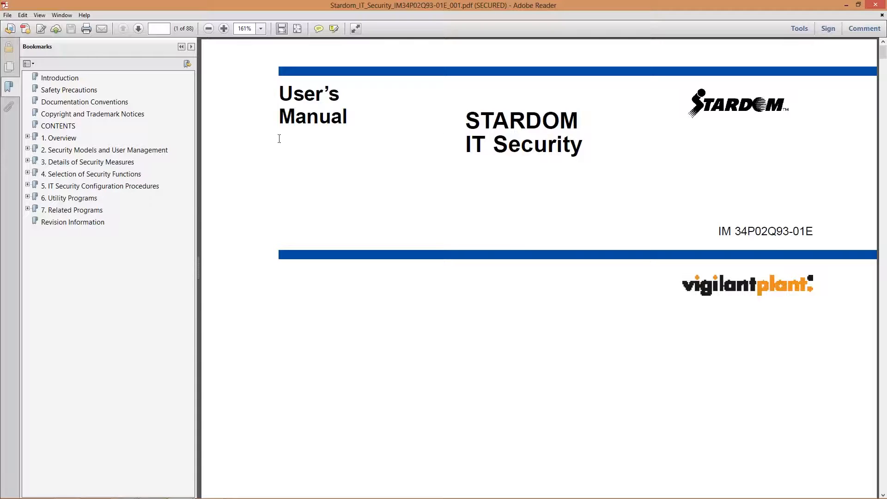
{"action": "mouse_move", "coordinate": [223, 169]}
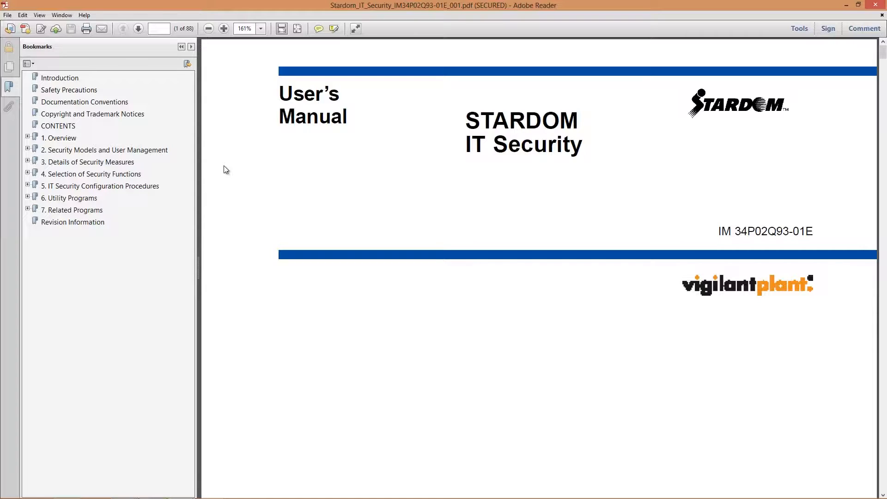
{"action": "mouse_move", "coordinate": [443, 139]}
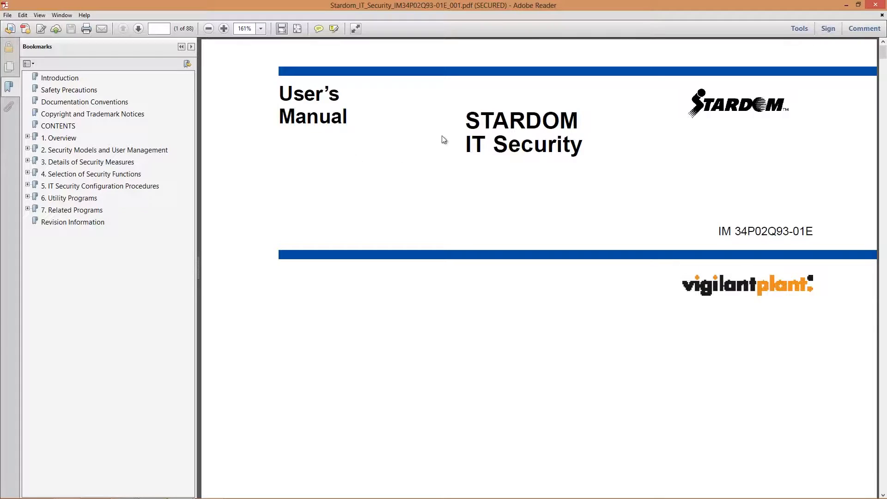
{"action": "mouse_move", "coordinate": [62, 207]}
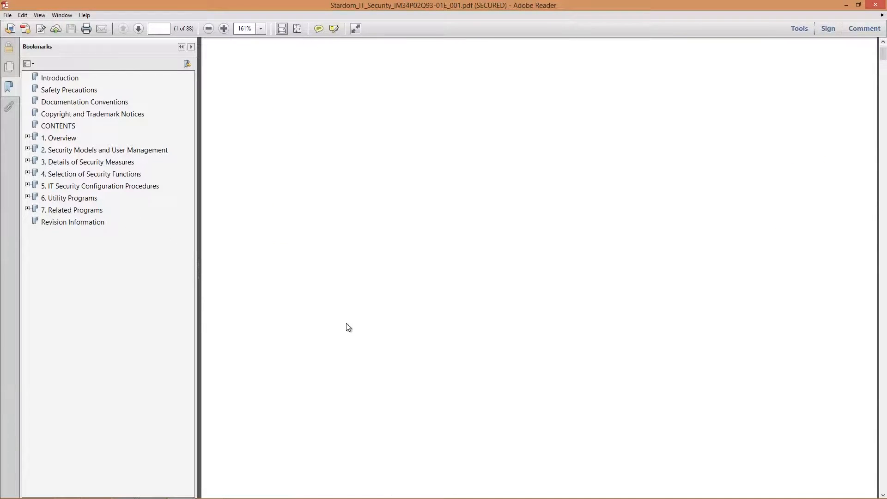
- Scroll the IT Security manual past Introduction and Documentation Conventions to the table of contents
{"action": "left_click", "coordinate": [59, 77]}
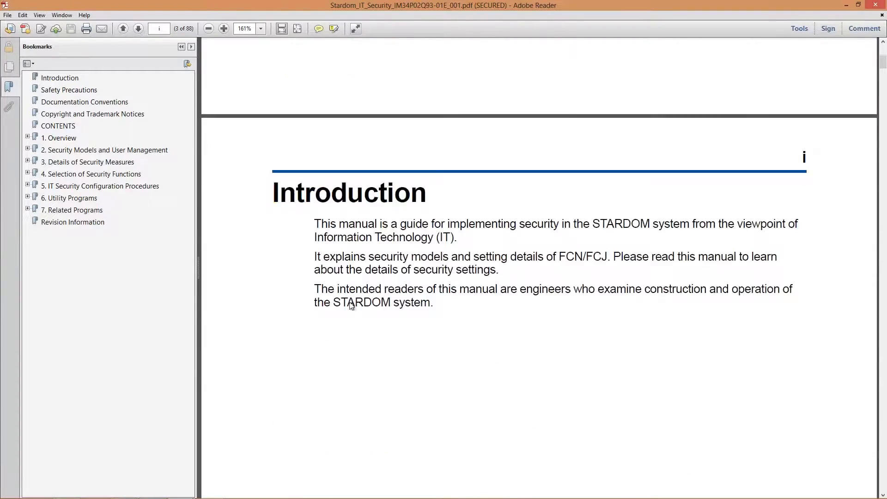
{"action": "scroll", "scroll_direction": "down", "scroll_amount": 3}
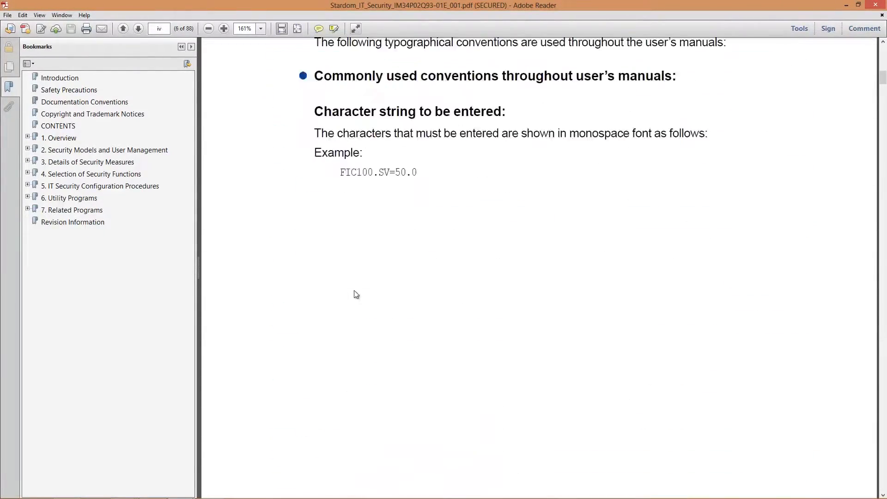
{"action": "left_click", "coordinate": [138, 28]}
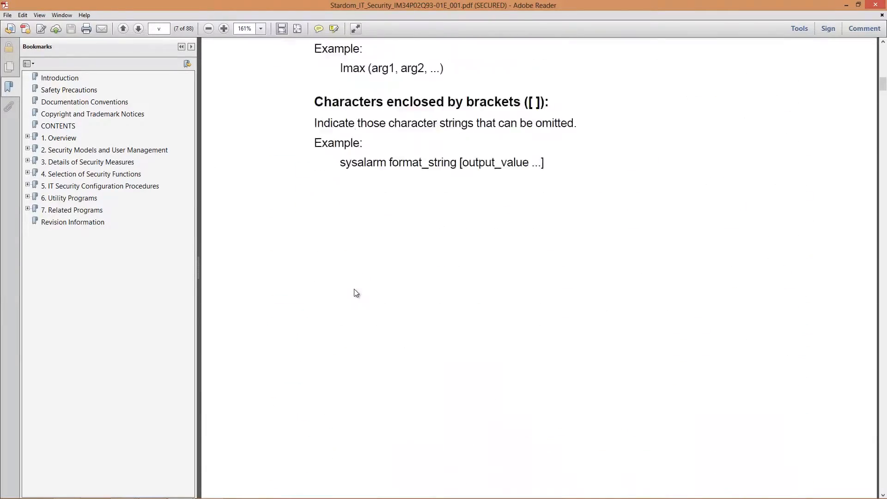
{"action": "left_click", "coordinate": [138, 28]}
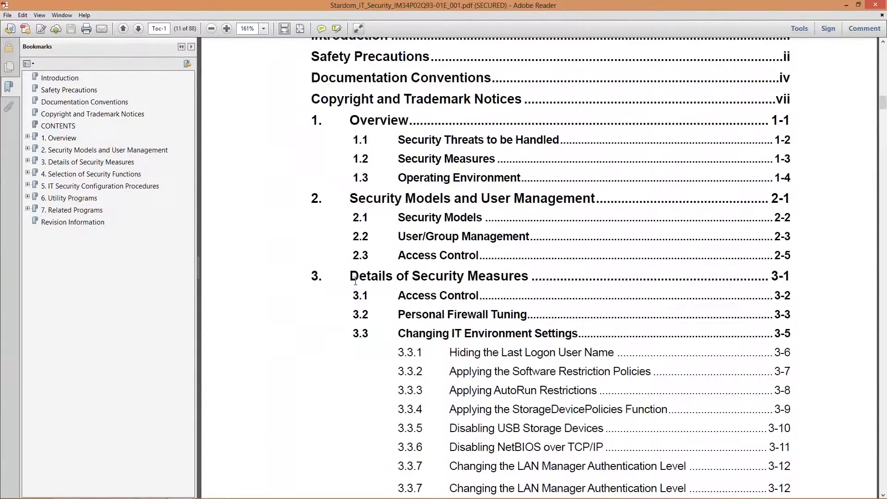
- Page to contents page Toc-2, listing Chapter 5 IT Security Configuration Procedures
{"action": "left_click", "coordinate": [138, 29]}
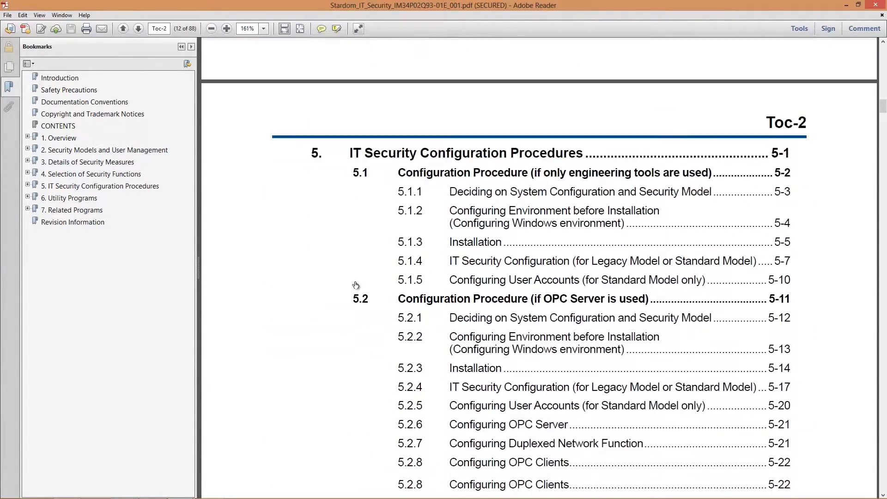
{"action": "scroll", "scroll_direction": "down", "scroll_amount": 3}
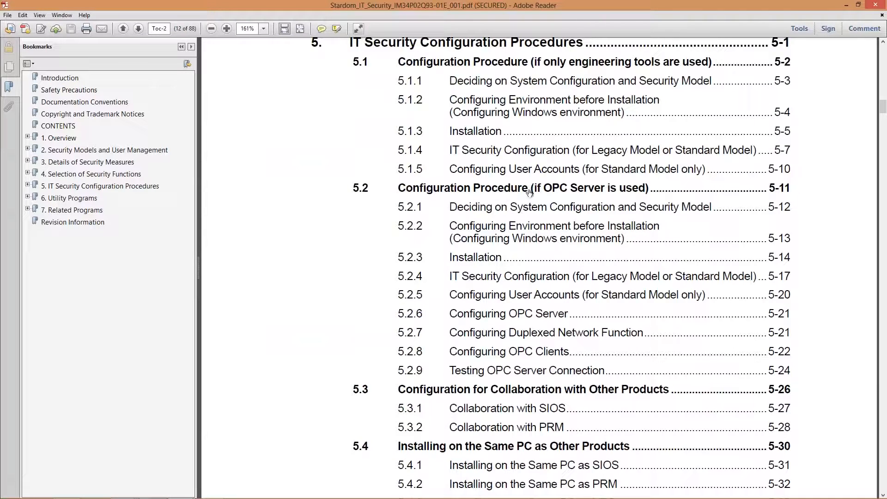
{"action": "scroll", "scroll_direction": "down", "scroll_amount": 3}
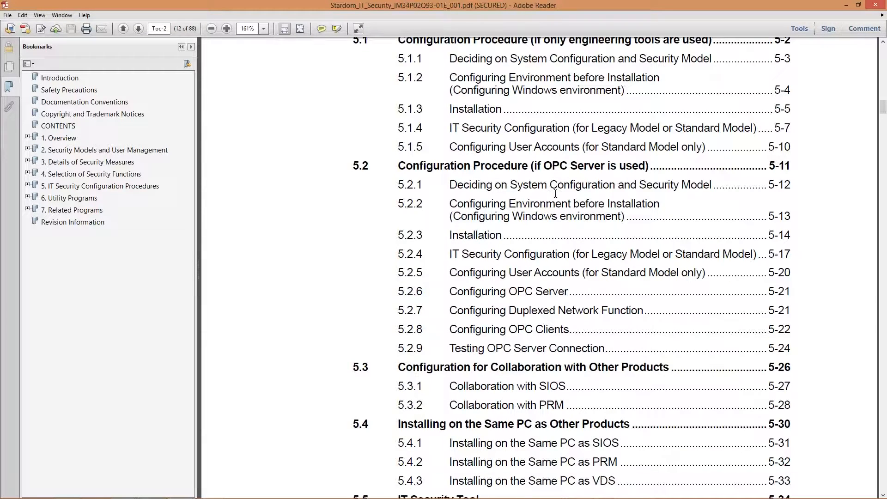
{"action": "mouse_move", "coordinate": [488, 247]}
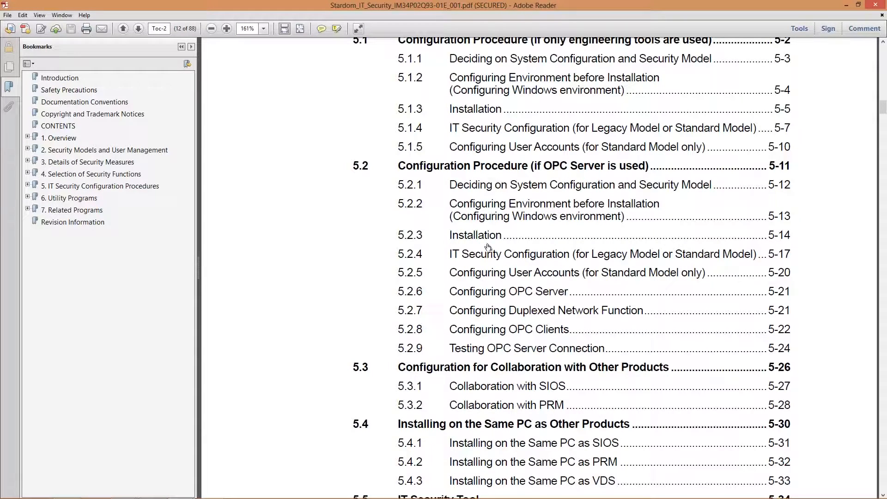
{"action": "mouse_move", "coordinate": [587, 176]}
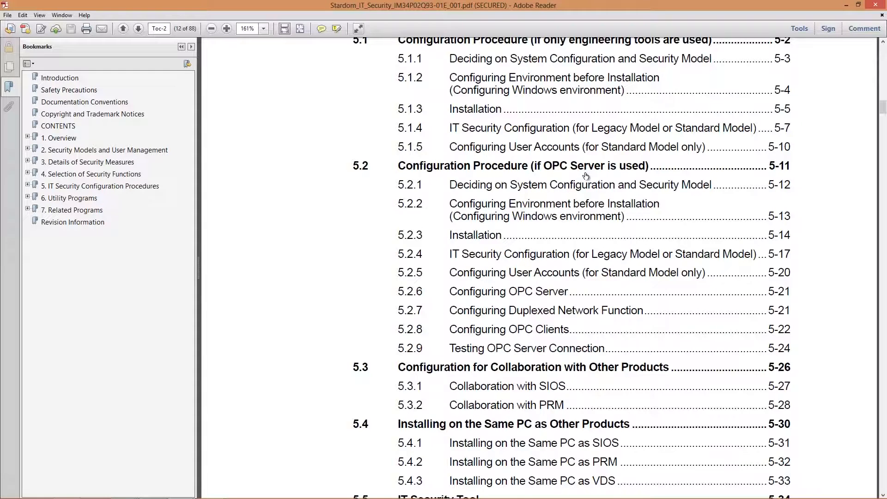
{"action": "scroll", "scroll_direction": "up", "scroll_amount": 3}
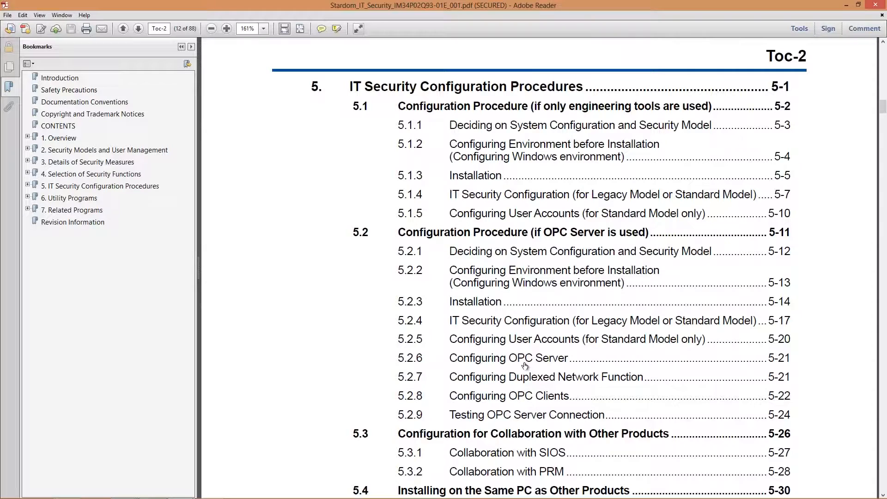
{"action": "mouse_move", "coordinate": [642, 360]}
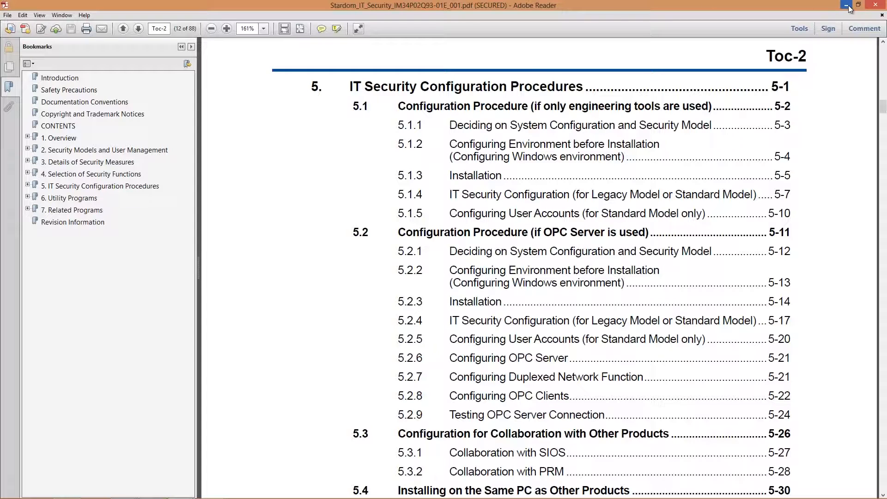
{"action": "mouse_move", "coordinate": [846, 6]}
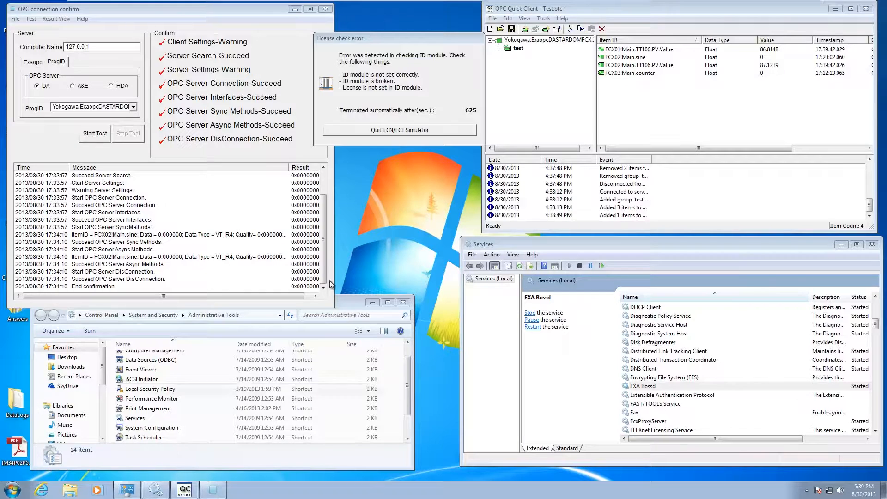
{"action": "mouse_move", "coordinate": [413, 233]}
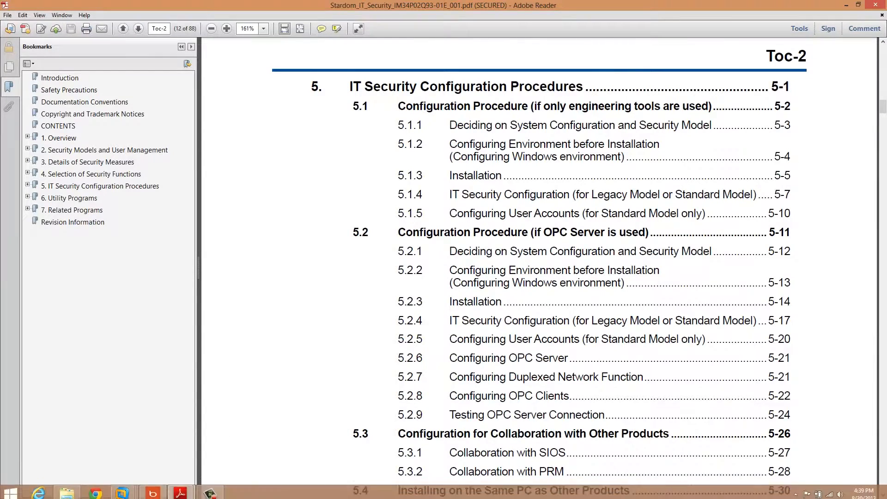
- Open DVD Drive (T:) FCN_FCJ from Computer and launch its setup.exe
{"action": "left_click", "coordinate": [10, 489]}
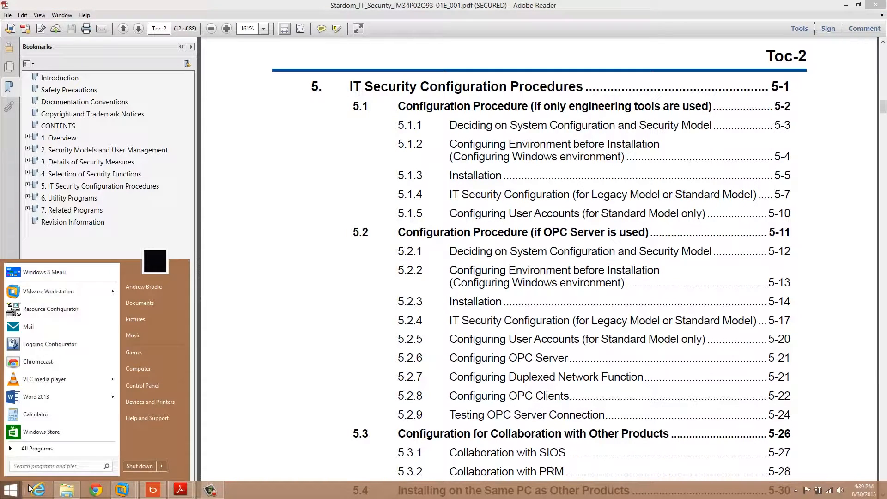
{"action": "left_click", "coordinate": [138, 368]}
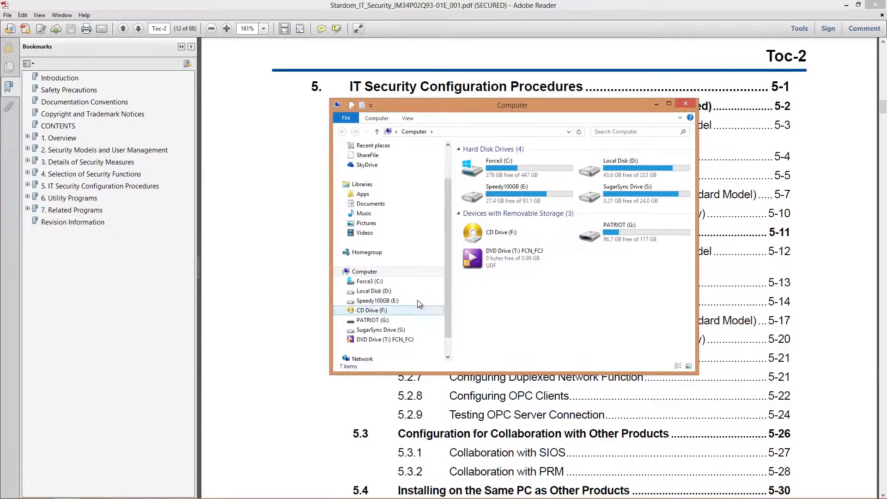
{"action": "left_click", "coordinate": [516, 258]}
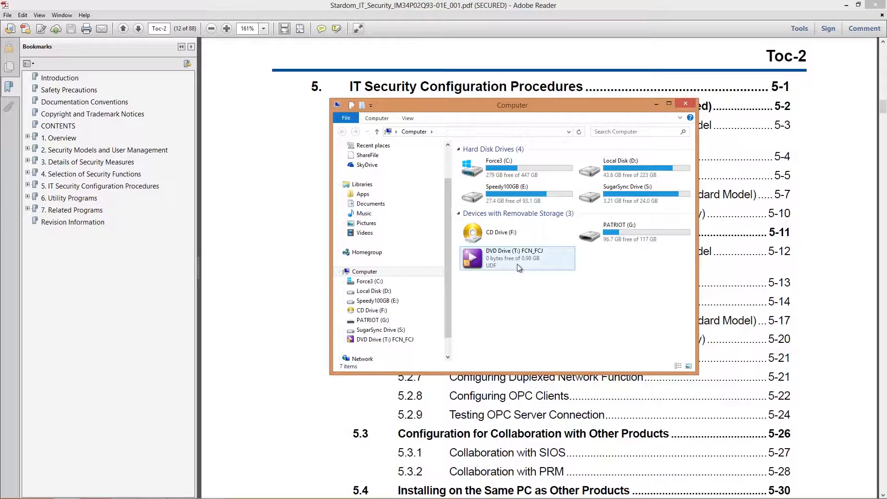
{"action": "mouse_move", "coordinate": [516, 258]}
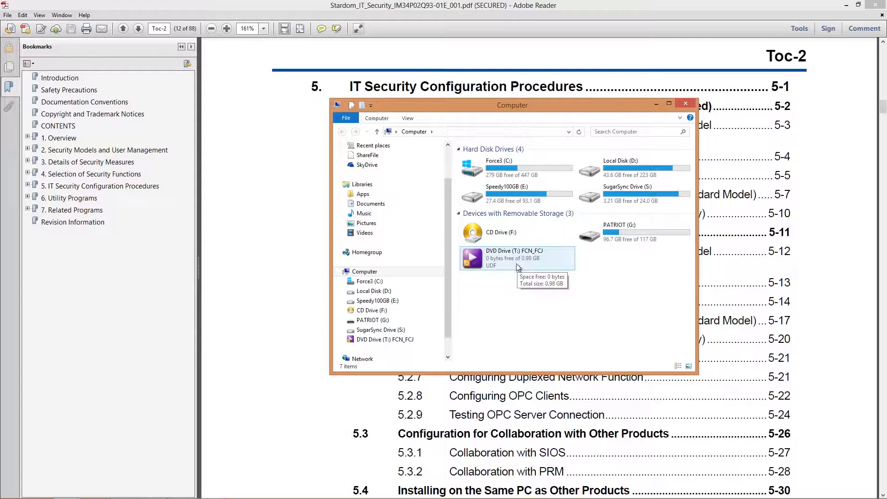
{"action": "double_click", "coordinate": [515, 257]}
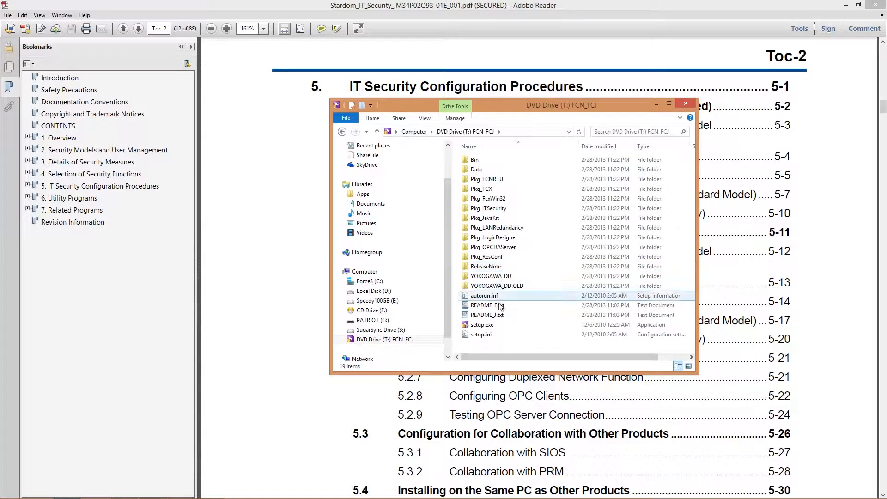
{"action": "left_click", "coordinate": [482, 324]}
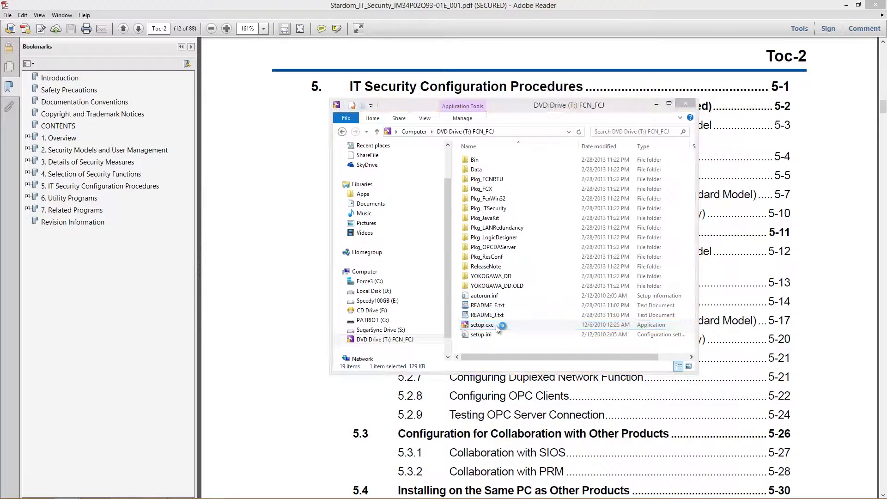
{"action": "double_click", "coordinate": [481, 324]}
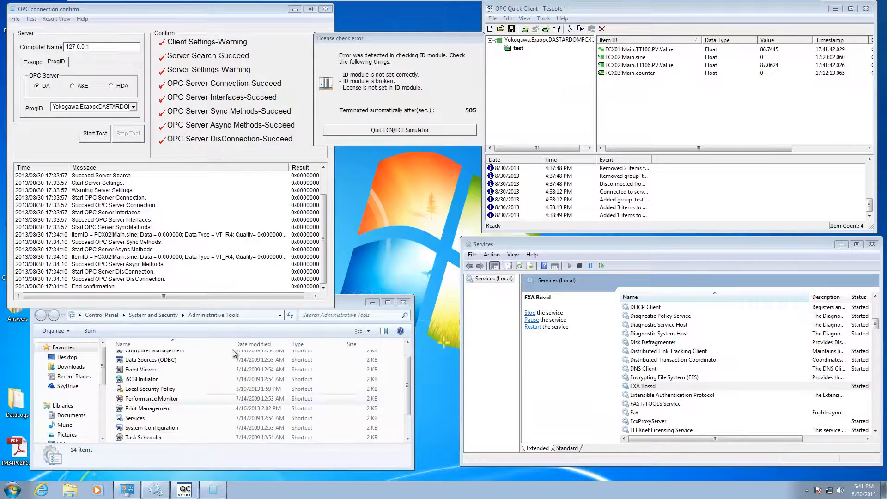
{"action": "mouse_move", "coordinate": [393, 275]}
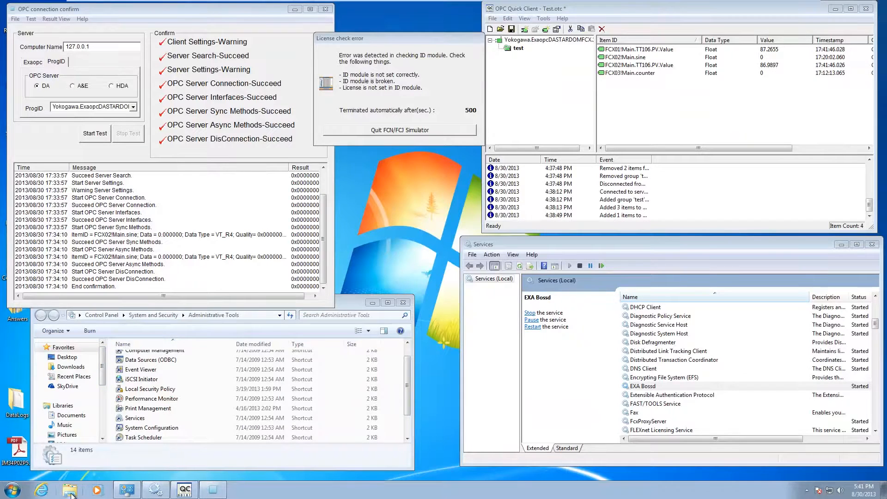
- In a new Explorer window, browse Local Disk (C:) to YOKOGAWA > FCN-FCJ > OPCDaServer > Config
{"action": "left_click", "coordinate": [69, 490]}
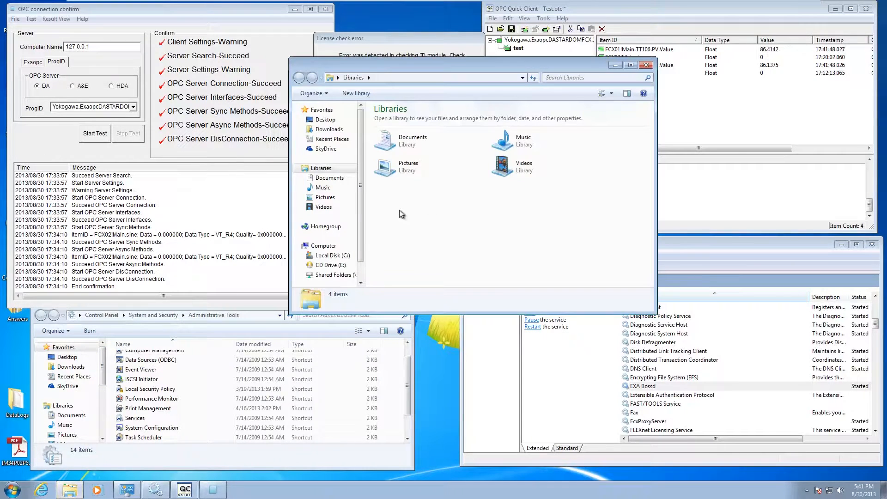
{"action": "scroll", "scroll_direction": "down", "scroll_amount": 3}
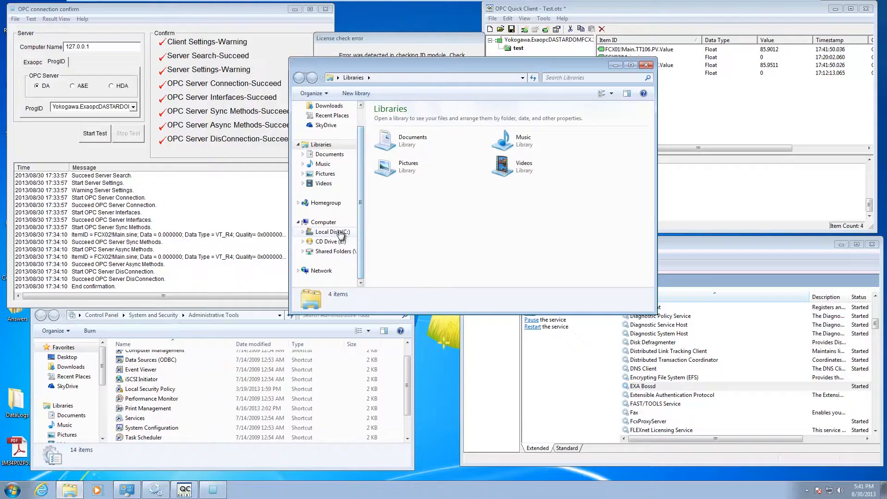
{"action": "left_click", "coordinate": [329, 231]}
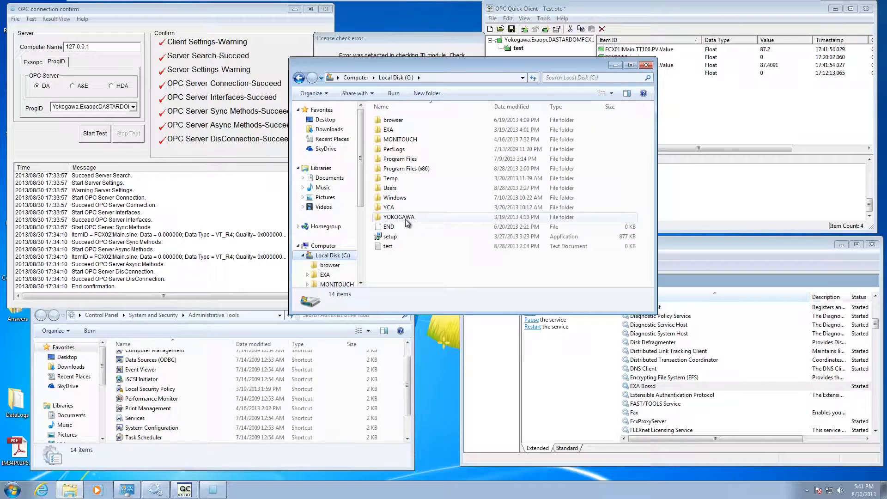
{"action": "double_click", "coordinate": [398, 216]}
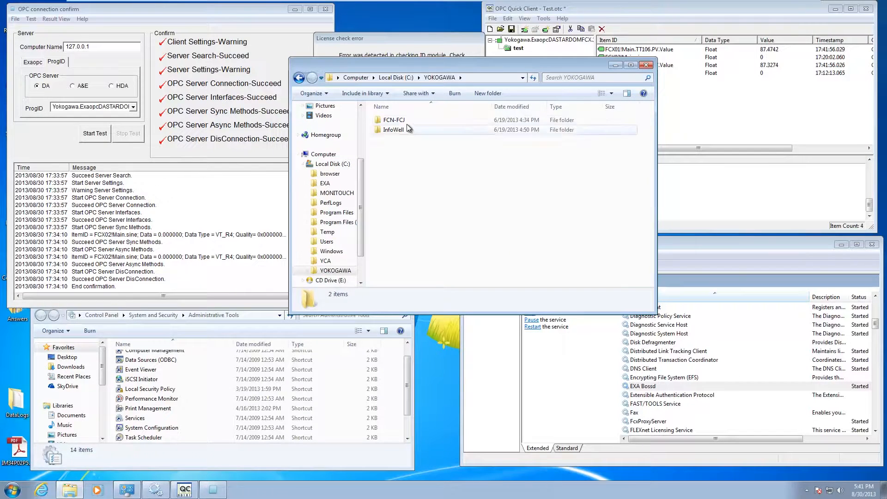
{"action": "double_click", "coordinate": [394, 119]}
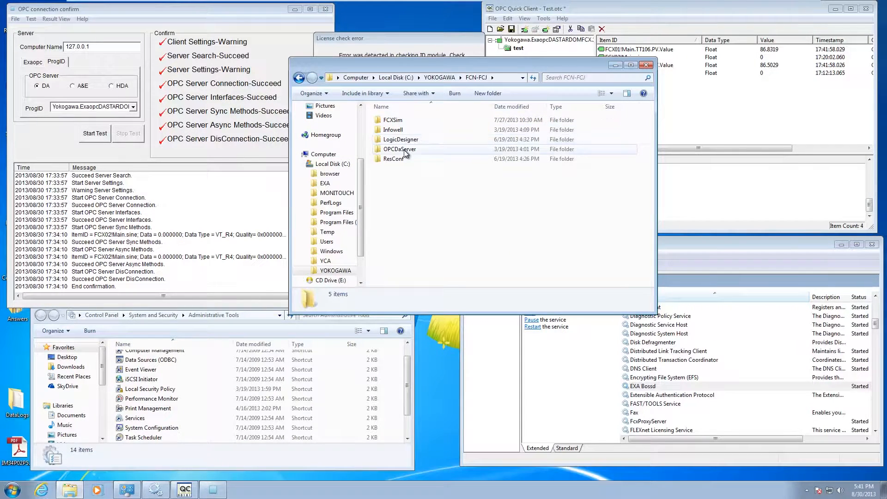
{"action": "double_click", "coordinate": [399, 149]}
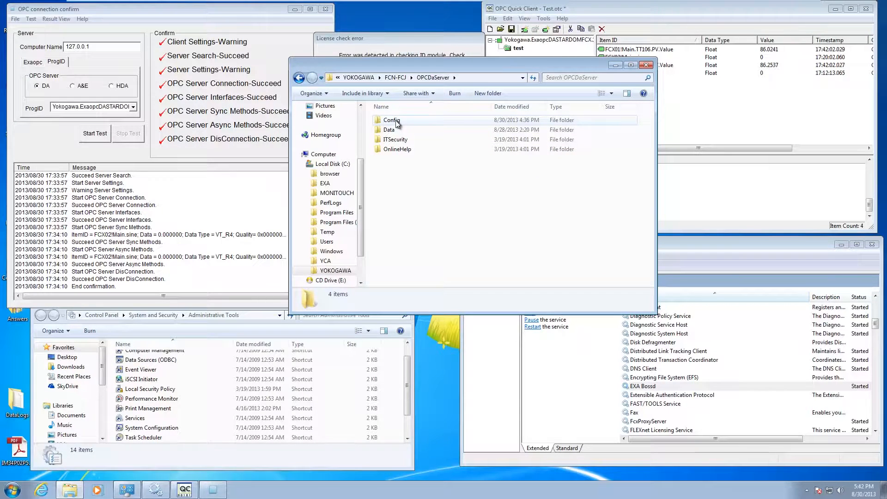
{"action": "double_click", "coordinate": [391, 119]}
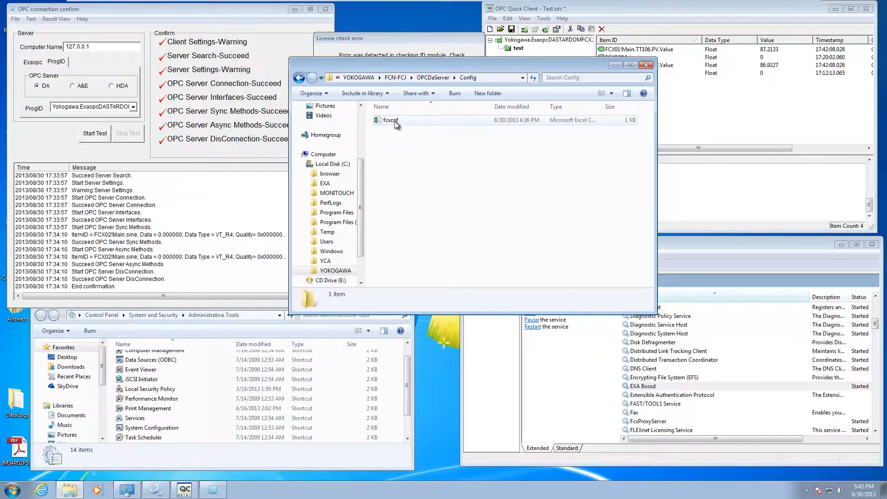
- Open fcxcnf in Excel, check FCX02 at 127.0.0.1 and FCX03 at 10.10.4.10, then close Excel
{"action": "double_click", "coordinate": [391, 120]}
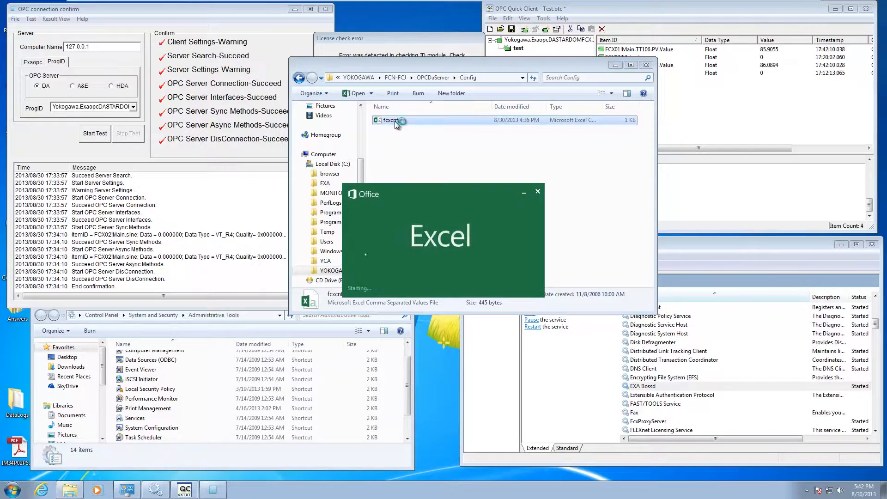
{"action": "double_click", "coordinate": [391, 119]}
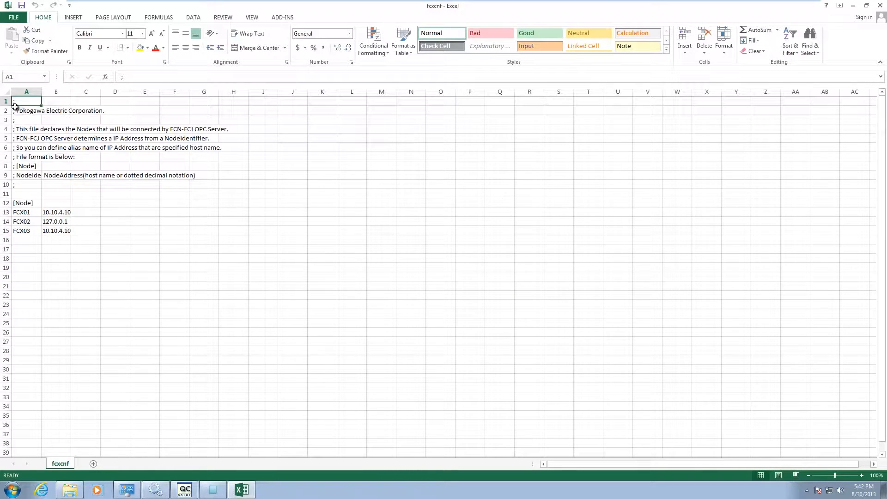
{"action": "mouse_move", "coordinate": [12, 190]}
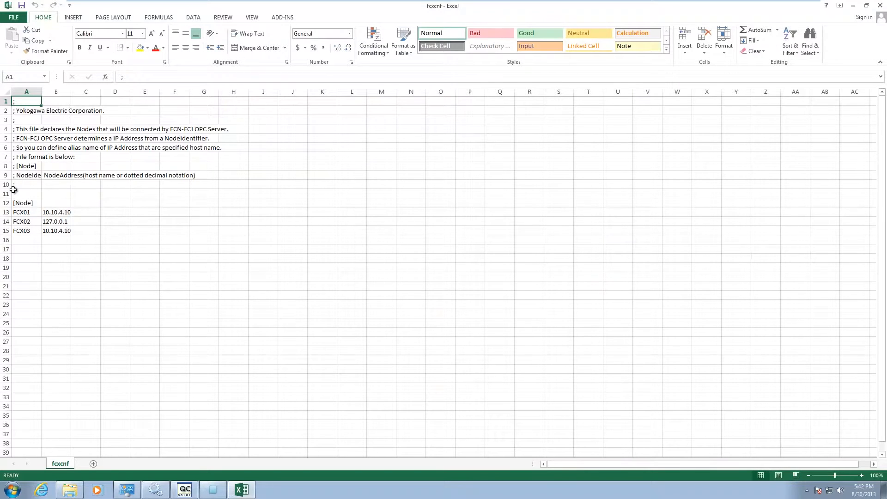
{"action": "mouse_move", "coordinate": [17, 180]}
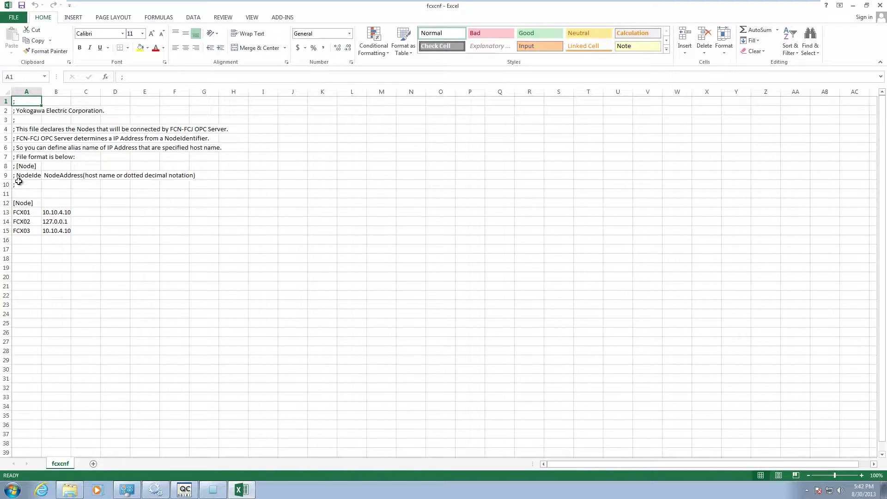
{"action": "mouse_move", "coordinate": [17, 212]}
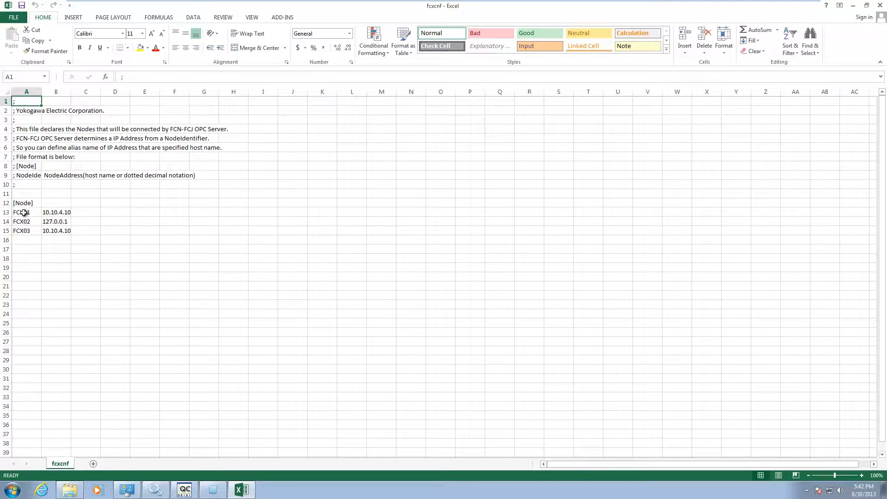
{"action": "left_click", "coordinate": [26, 221]}
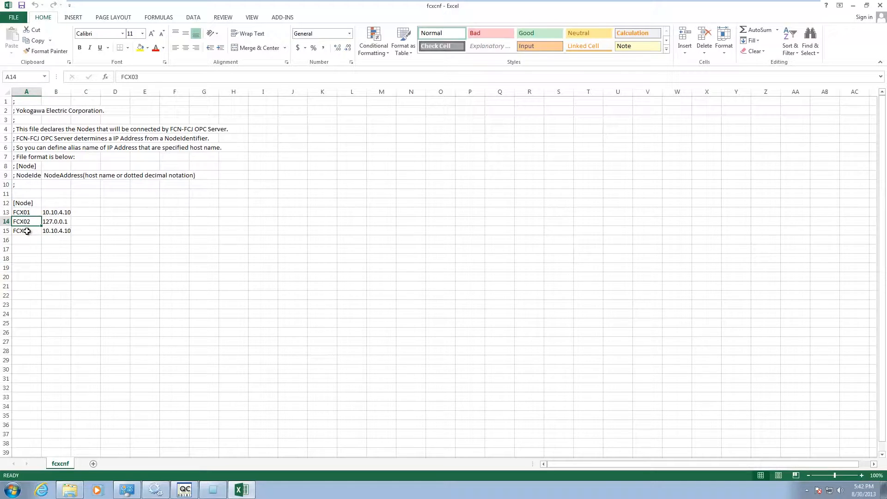
{"action": "left_click", "coordinate": [26, 231]}
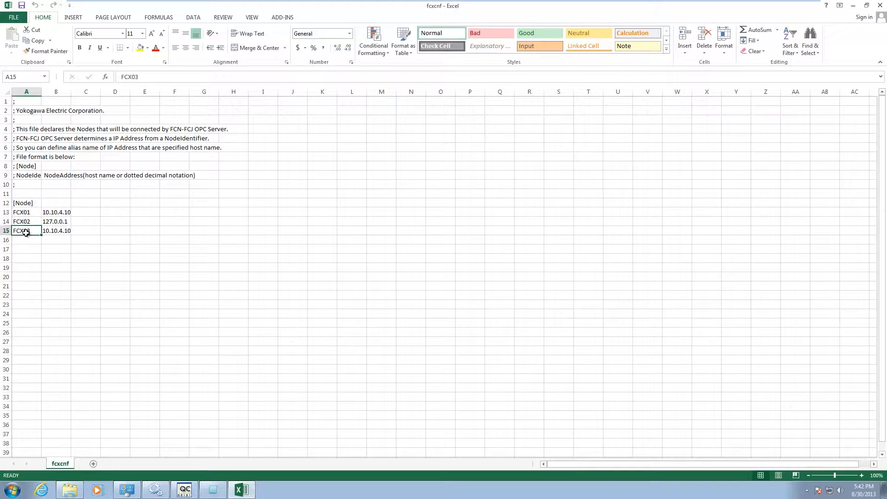
{"action": "left_click", "coordinate": [55, 221]}
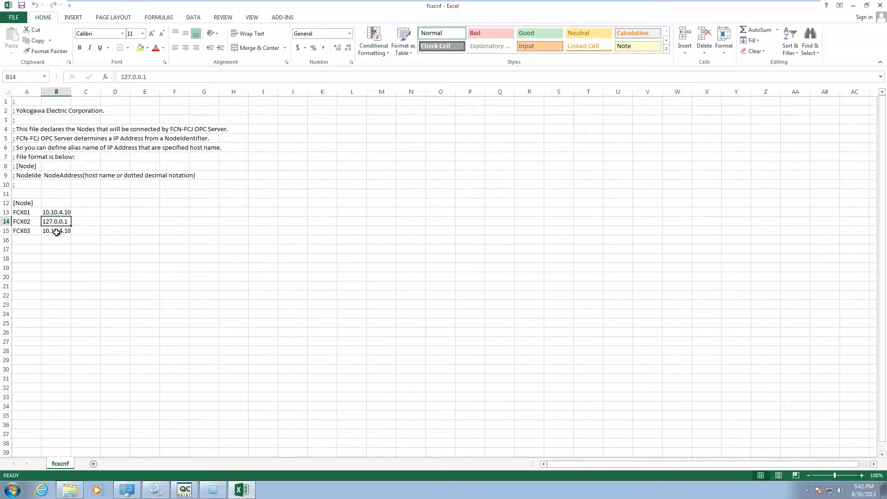
{"action": "left_click", "coordinate": [56, 231]}
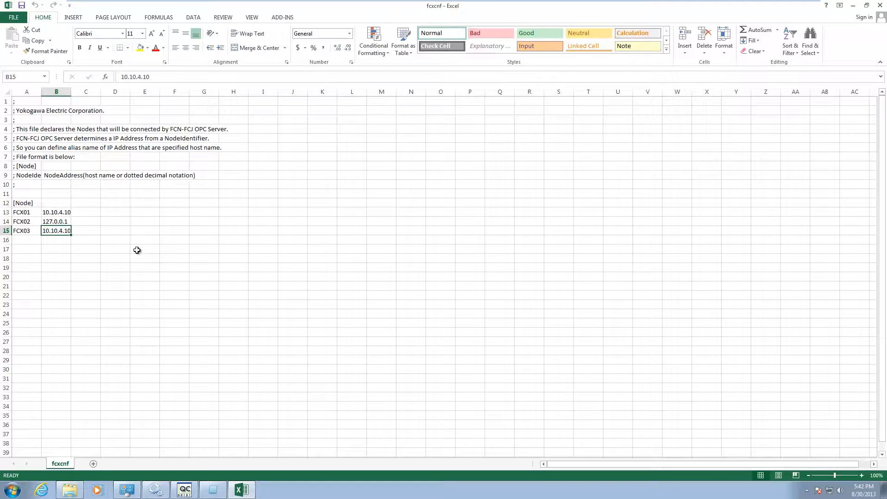
{"action": "mouse_move", "coordinate": [40, 234]}
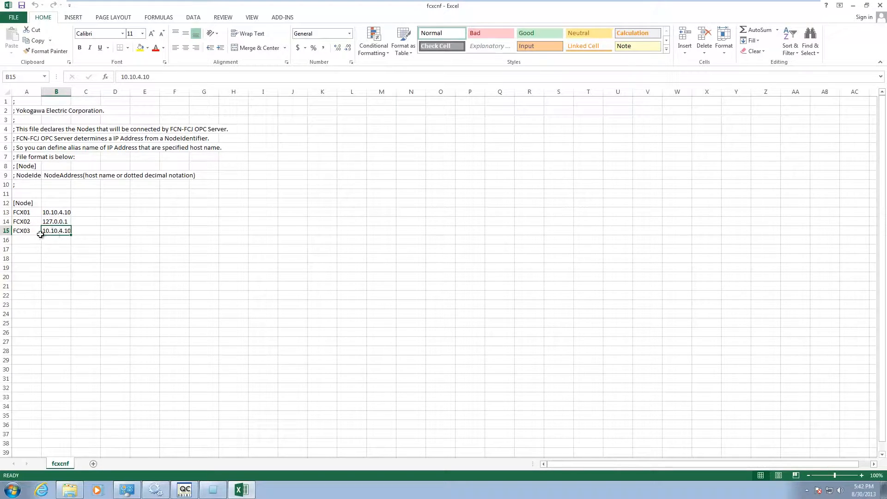
{"action": "mouse_move", "coordinate": [80, 207]}
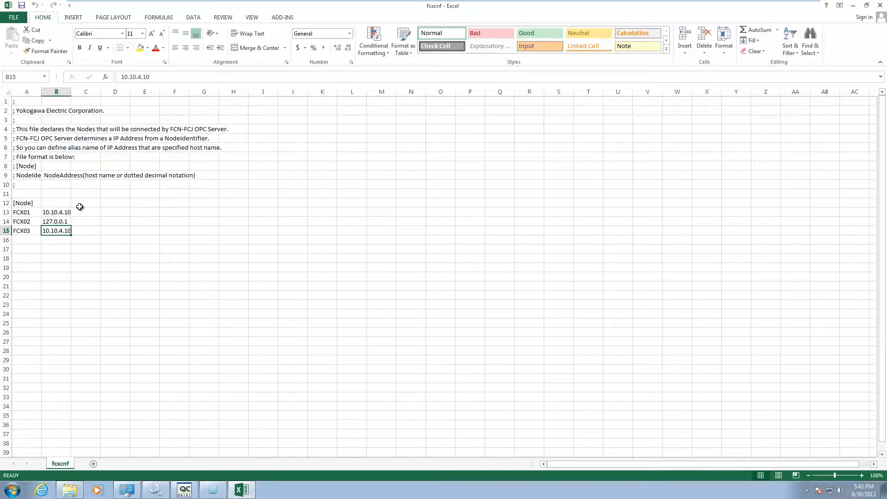
{"action": "mouse_move", "coordinate": [108, 175]}
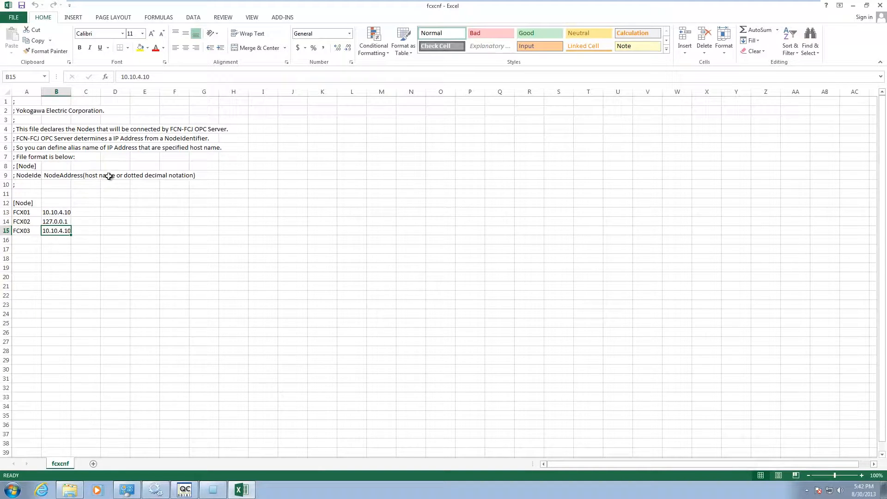
{"action": "mouse_move", "coordinate": [221, 253]}
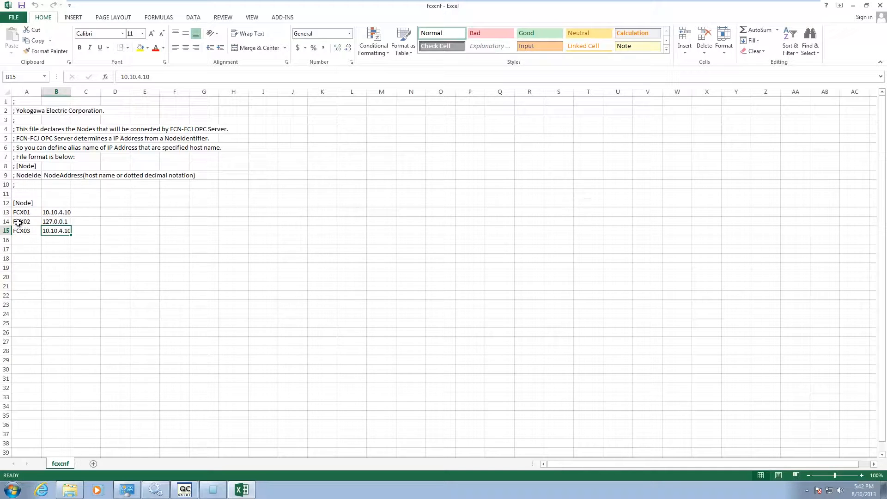
{"action": "mouse_move", "coordinate": [30, 235]}
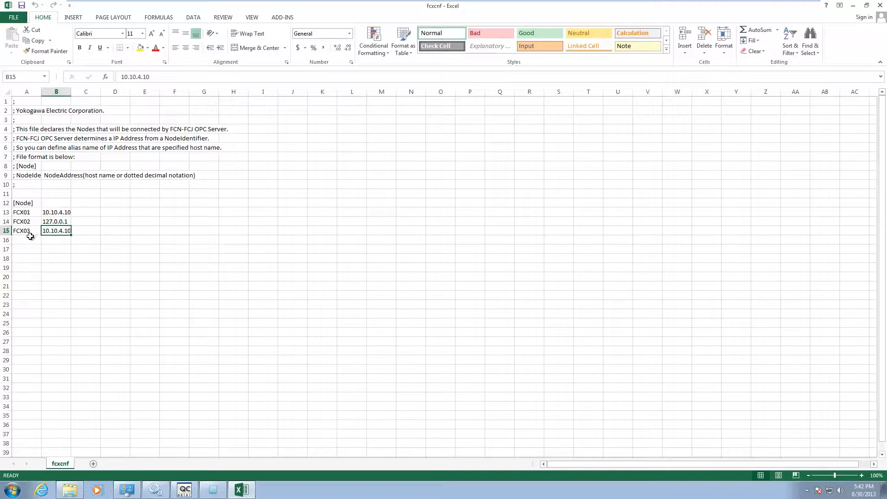
{"action": "mouse_move", "coordinate": [65, 232]}
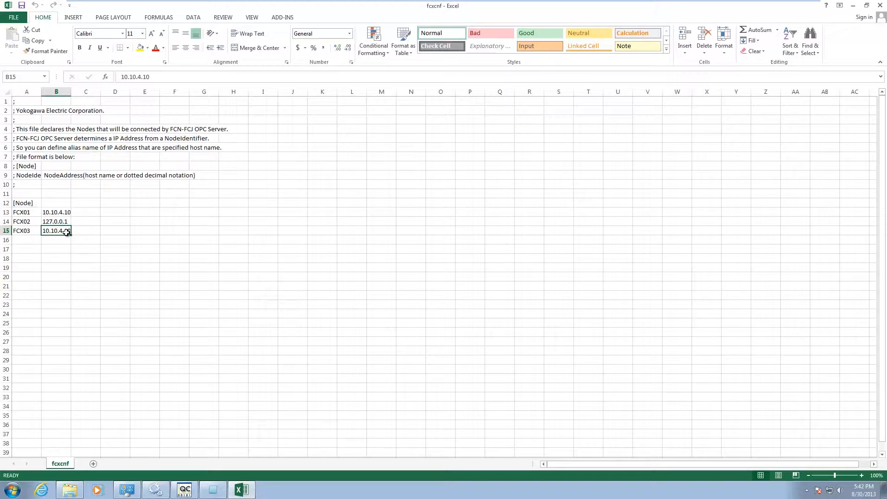
{"action": "mouse_move", "coordinate": [728, 99]}
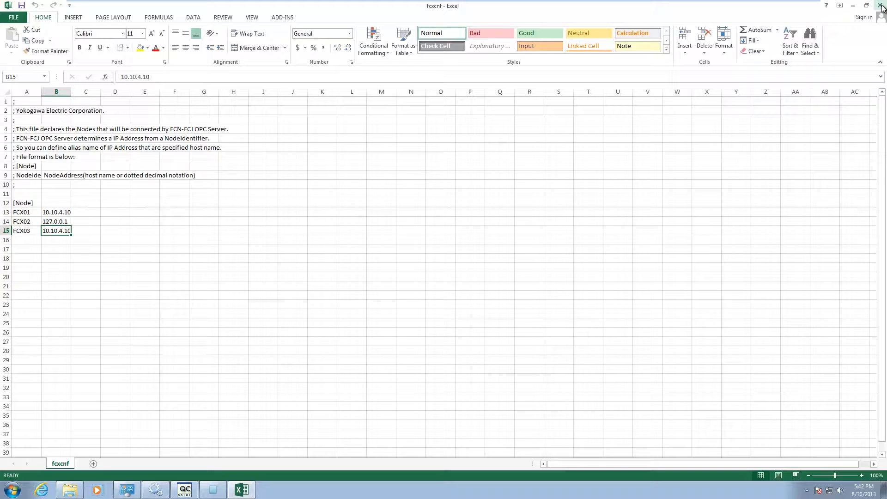
{"action": "mouse_move", "coordinate": [880, 6]}
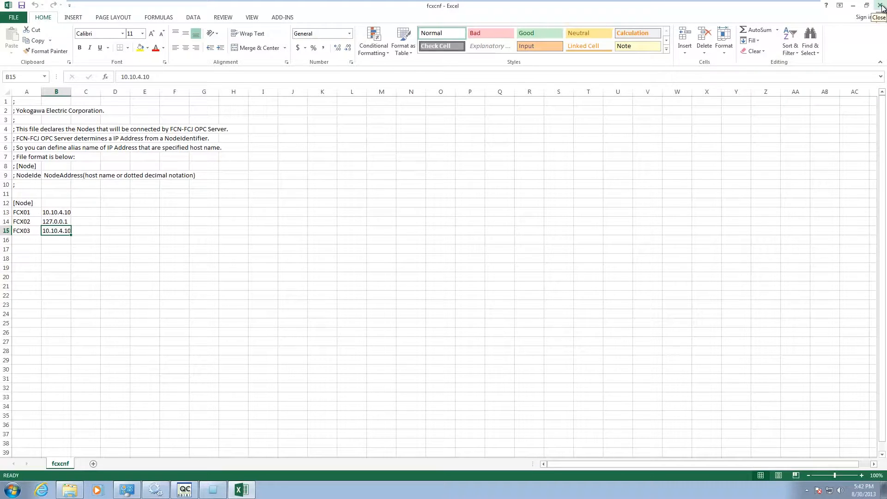
{"action": "left_click", "coordinate": [880, 5]}
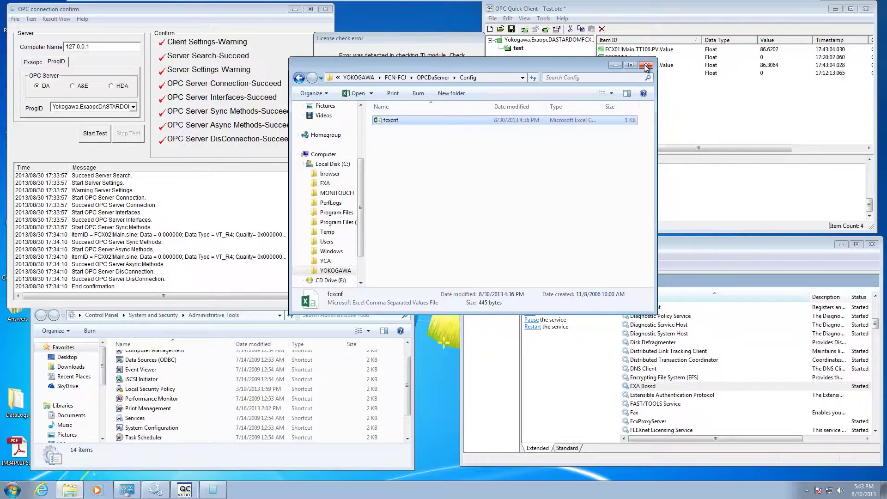
- Launch IT Security Tool from Start > All Programs > YOKOGAWA SECURITY
{"action": "left_click", "coordinate": [10, 490]}
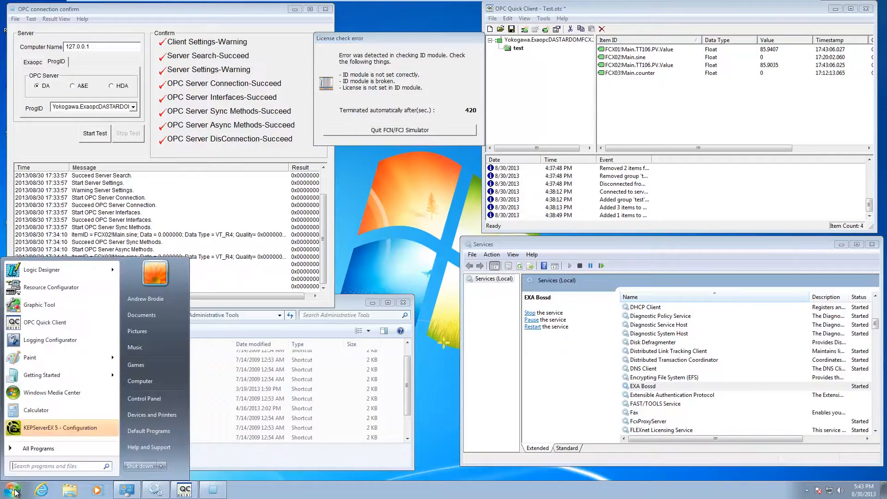
{"action": "left_click", "coordinate": [38, 449]}
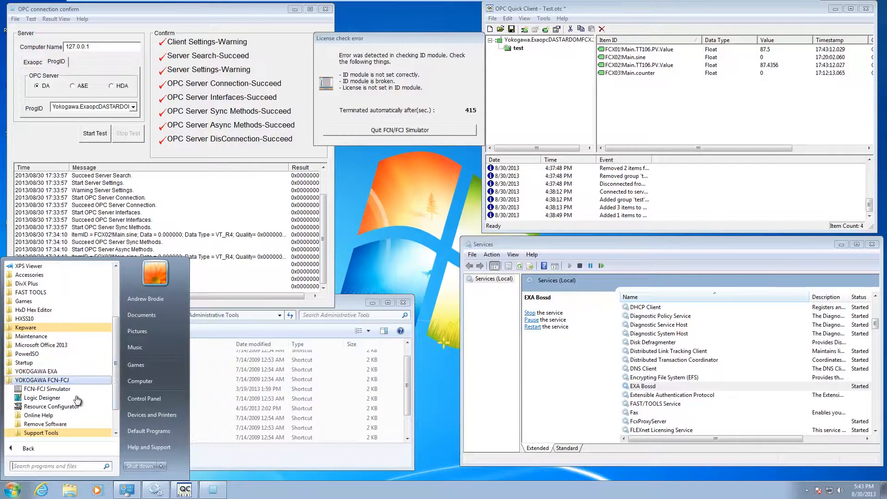
{"action": "mouse_move", "coordinate": [40, 433]}
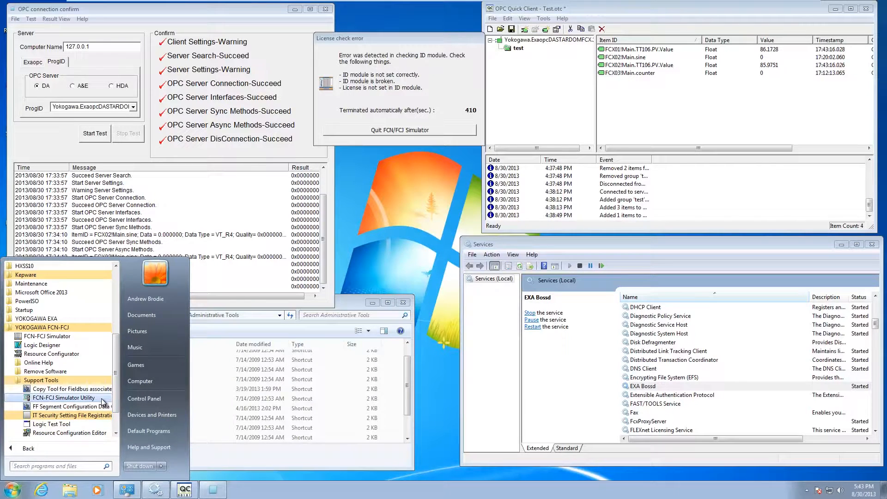
{"action": "mouse_move", "coordinate": [87, 418]}
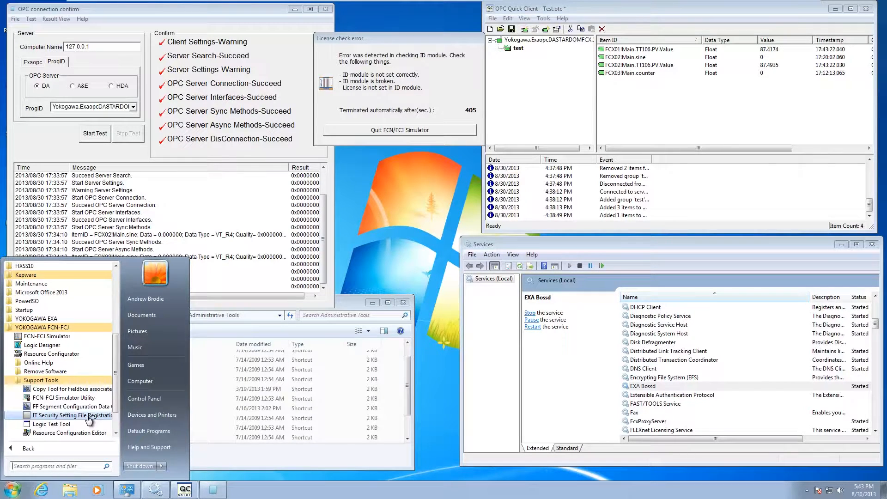
{"action": "mouse_move", "coordinate": [51, 353]}
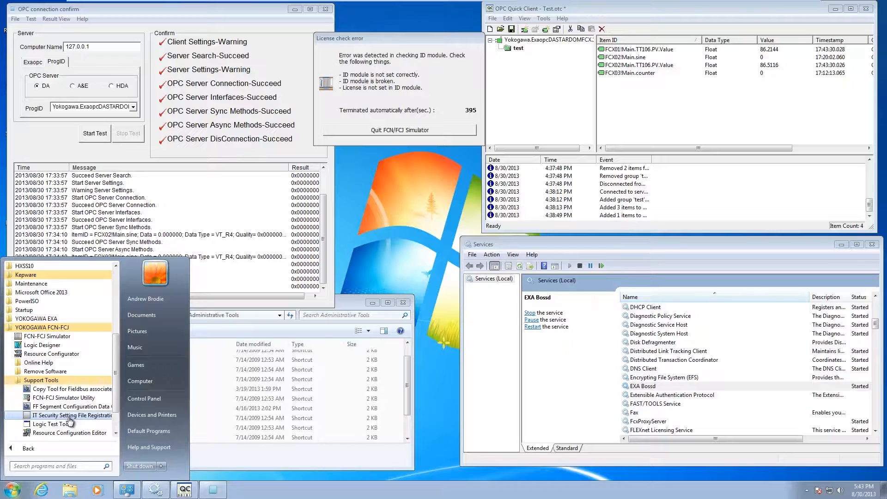
{"action": "mouse_move", "coordinate": [43, 344]}
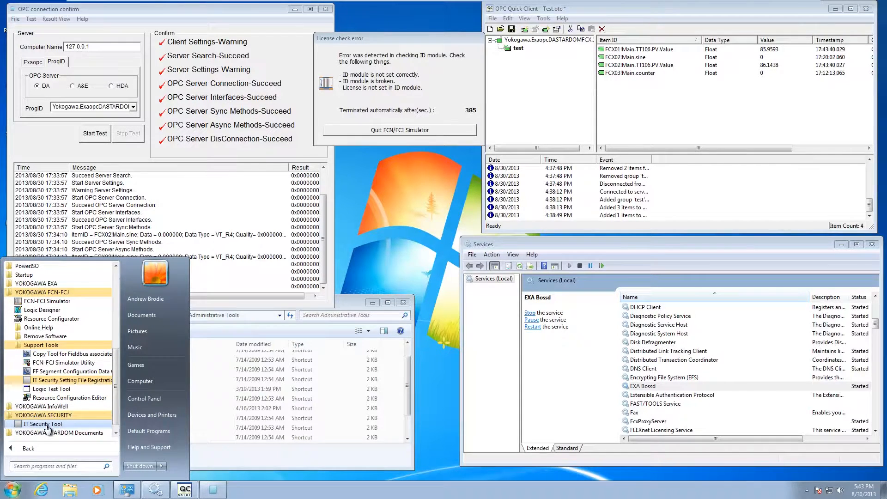
{"action": "left_click", "coordinate": [41, 424]}
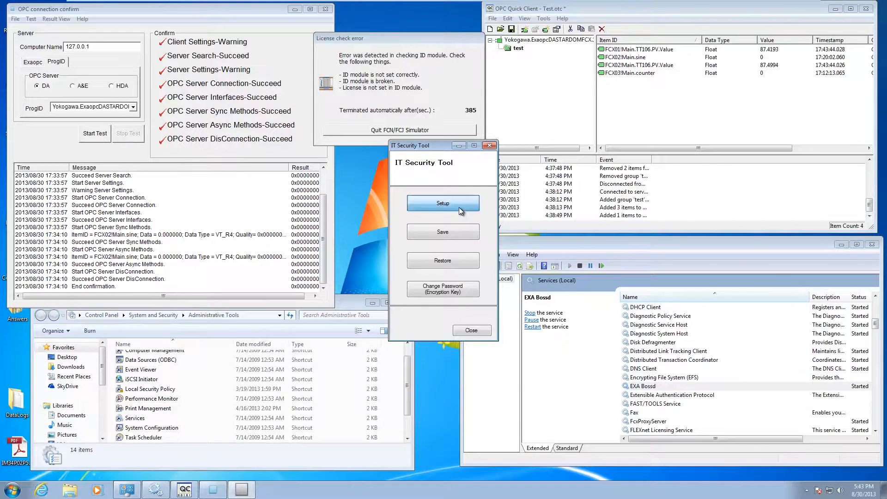
- Start Setup with Standard Model and Standalone Management, and open Details to list setting items
{"action": "left_click", "coordinate": [443, 202]}
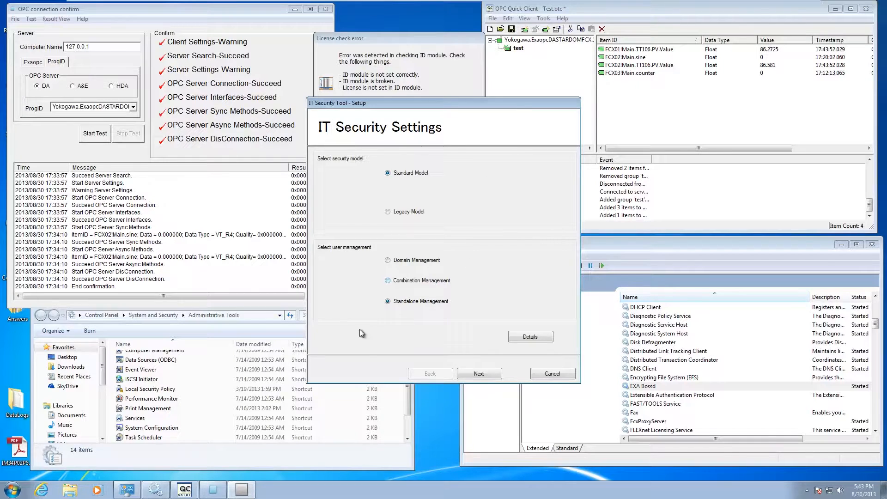
{"action": "mouse_move", "coordinate": [472, 173]}
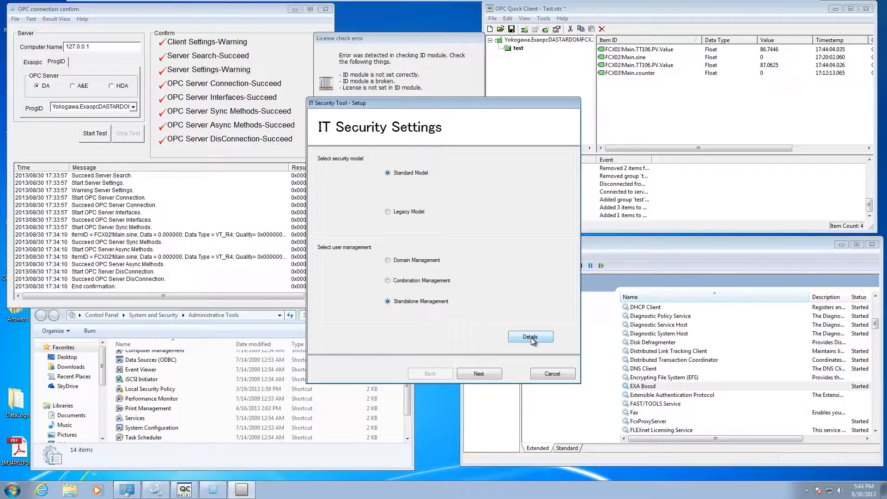
{"action": "left_click", "coordinate": [530, 337]}
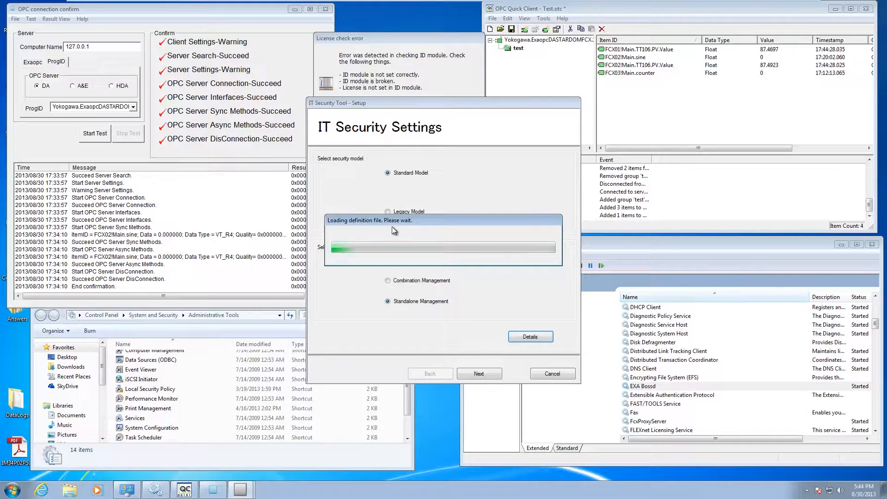
{"action": "left_click", "coordinate": [479, 373]}
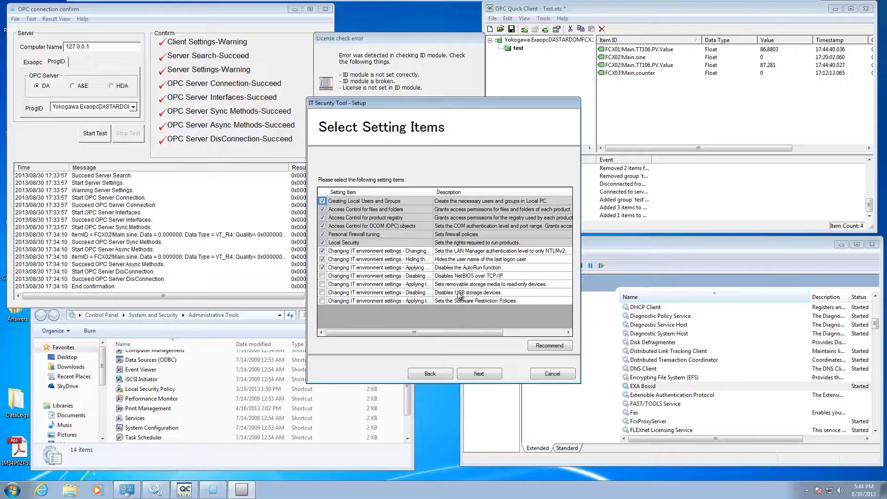
{"action": "mouse_move", "coordinate": [519, 287]}
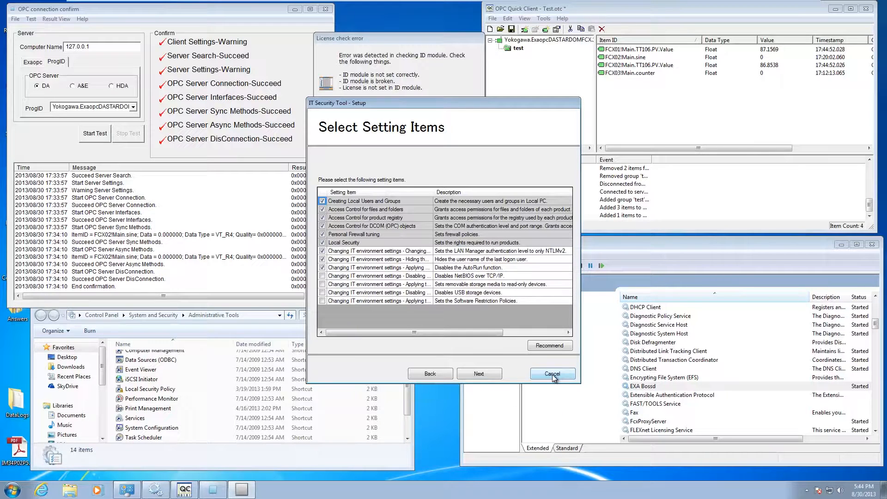
- Cancel the security setup without applying changes and close IT Security Tool
{"action": "left_click", "coordinate": [552, 374]}
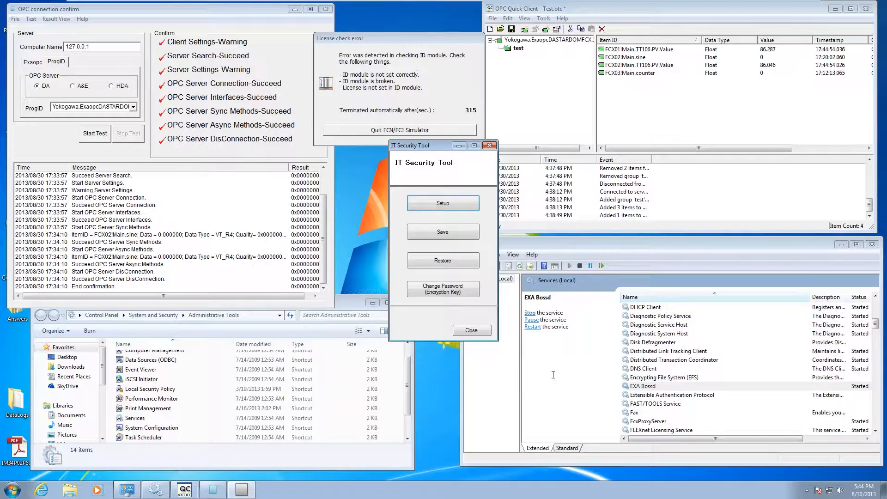
{"action": "left_click", "coordinate": [471, 330]}
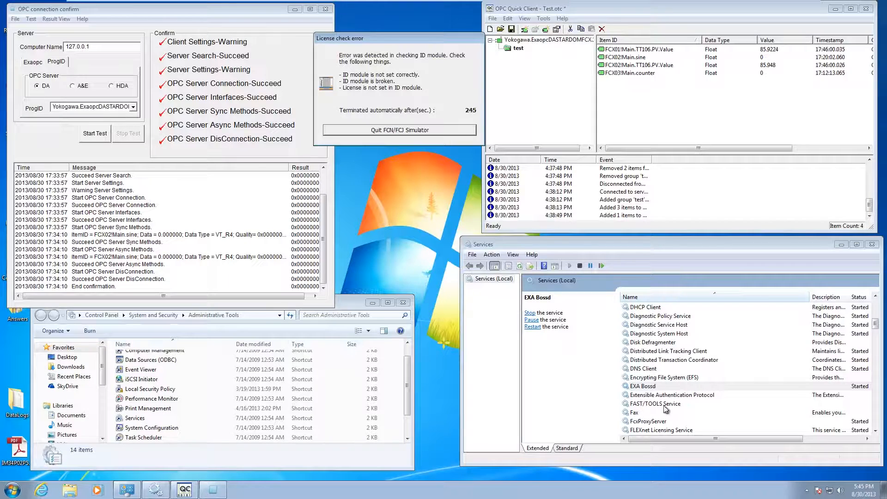
- Stop the EXA Bossd service, then start it again from its context menu
{"action": "right_click", "coordinate": [642, 386]}
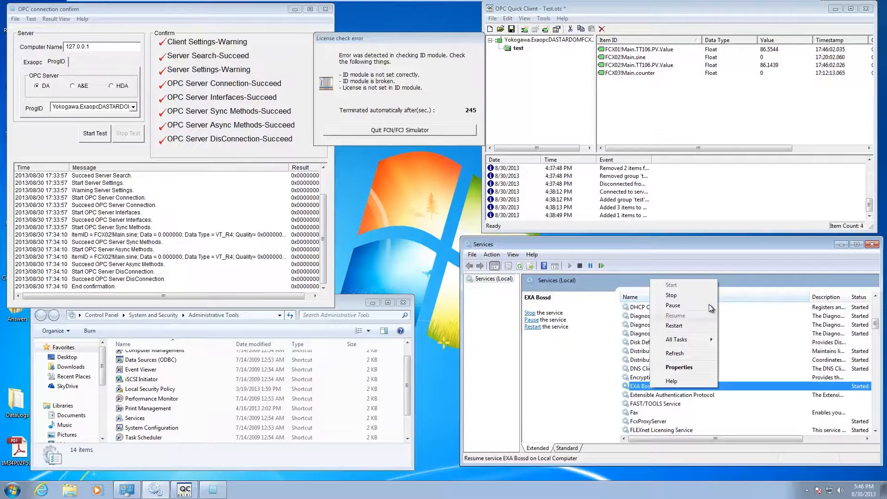
{"action": "left_click", "coordinate": [671, 295]}
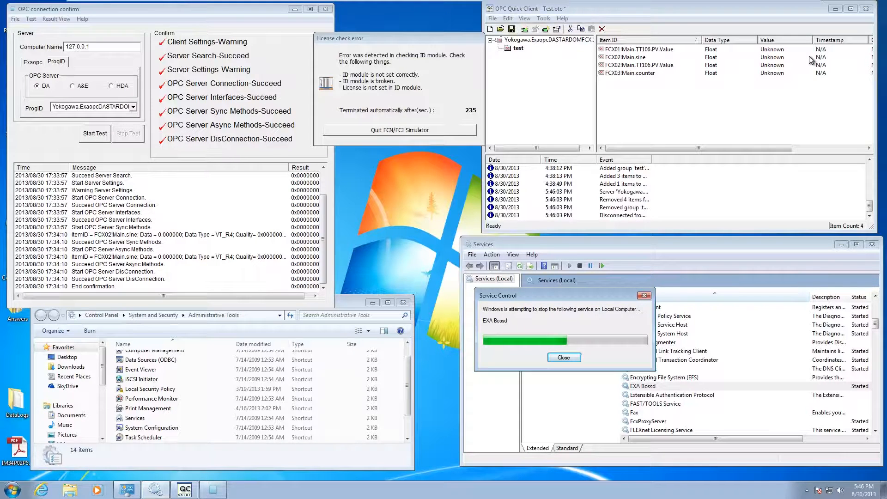
{"action": "mouse_move", "coordinate": [786, 81]}
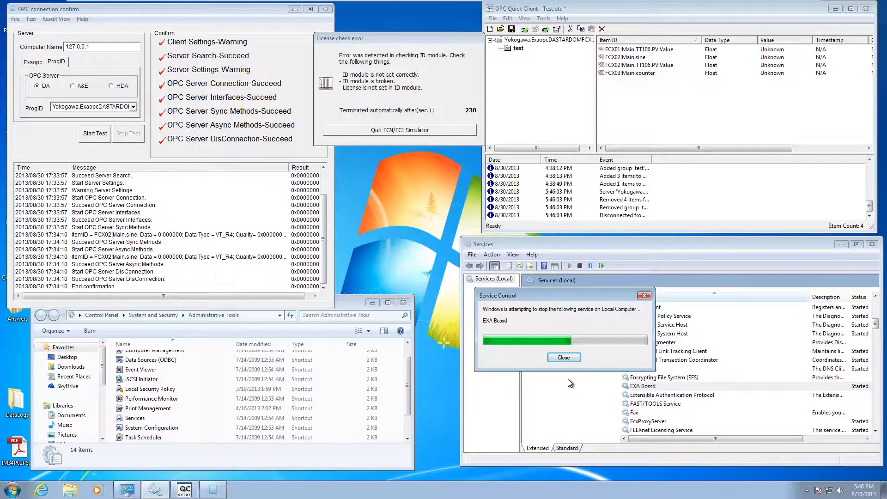
{"action": "right_click", "coordinate": [642, 386]}
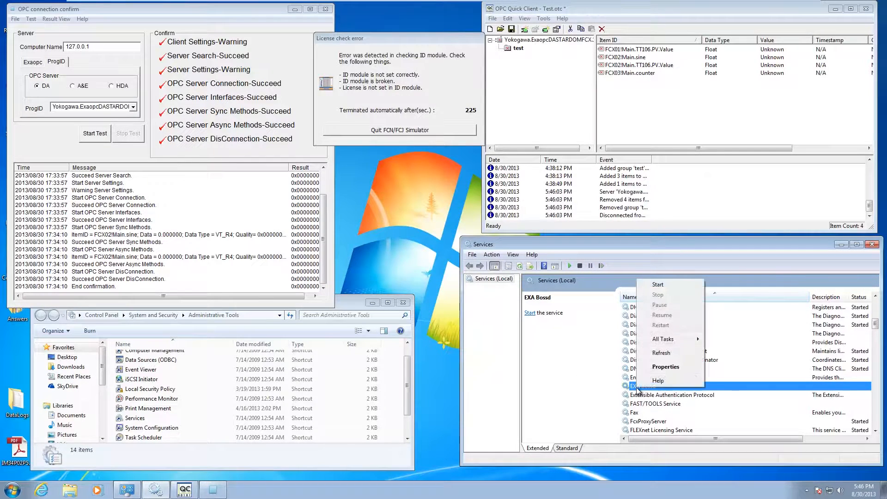
{"action": "left_click", "coordinate": [657, 284]}
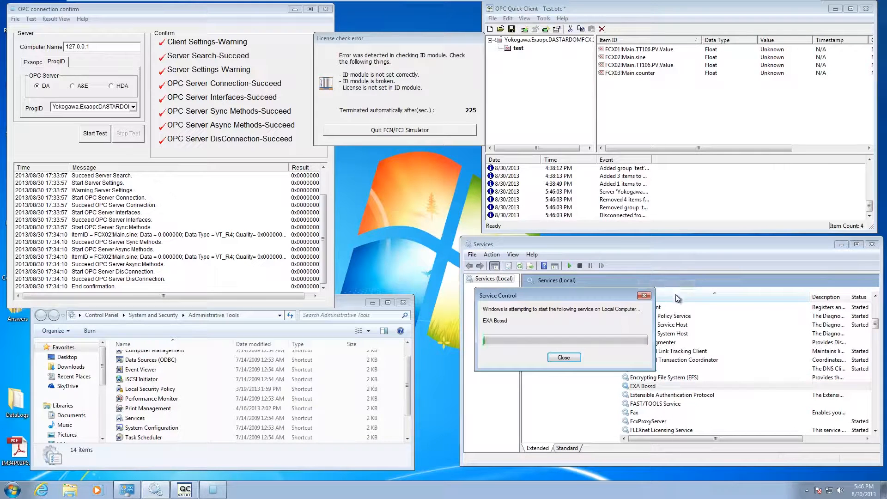
{"action": "left_click", "coordinate": [563, 357]}
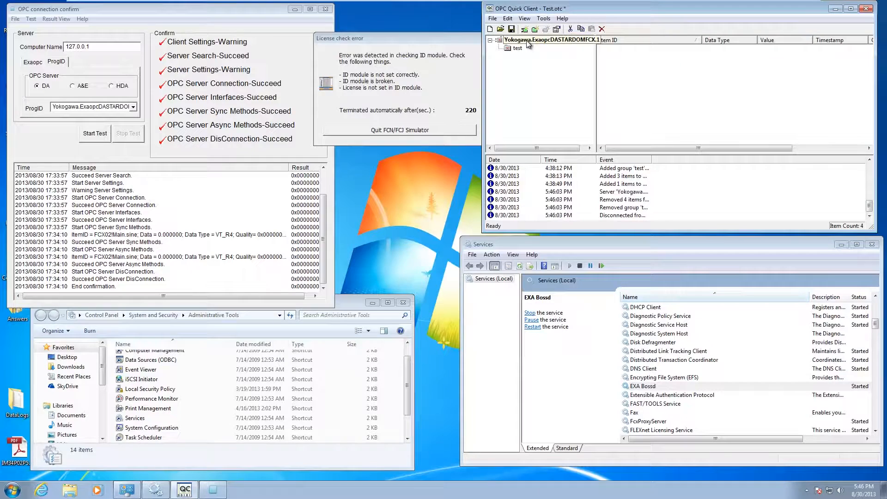
- Reconnect Quick Client to the Yokogawa OPC server, then close the Test.otc project
{"action": "left_click", "coordinate": [551, 40]}
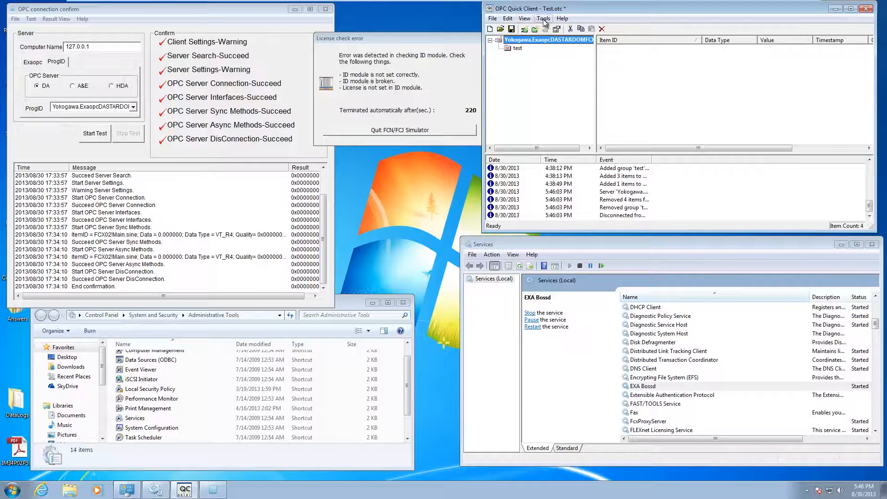
{"action": "left_click", "coordinate": [542, 18]}
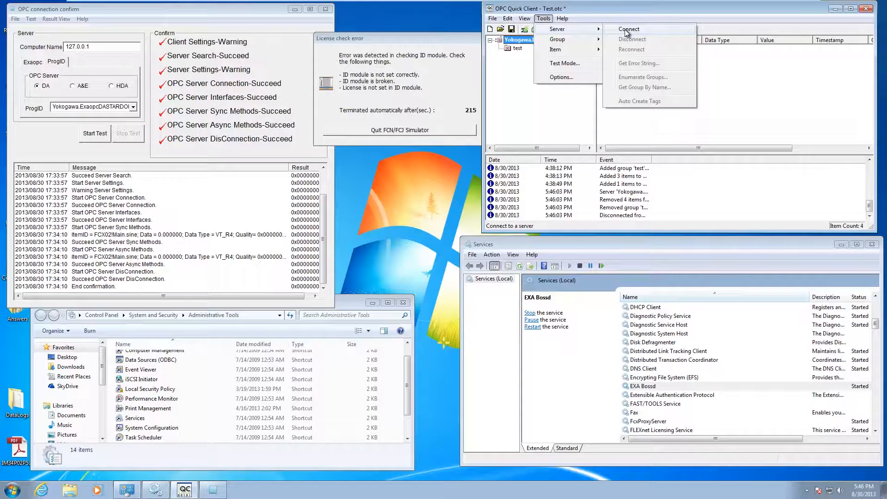
{"action": "left_click", "coordinate": [628, 28]}
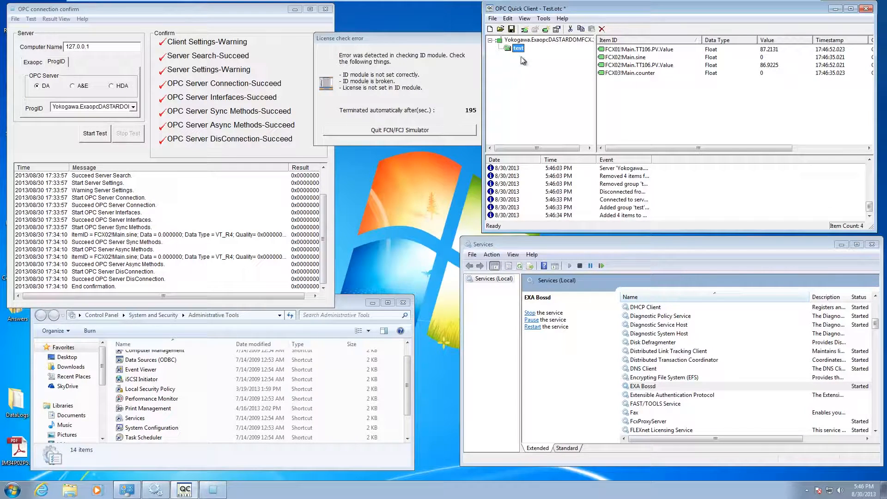
{"action": "left_click", "coordinate": [498, 29]}
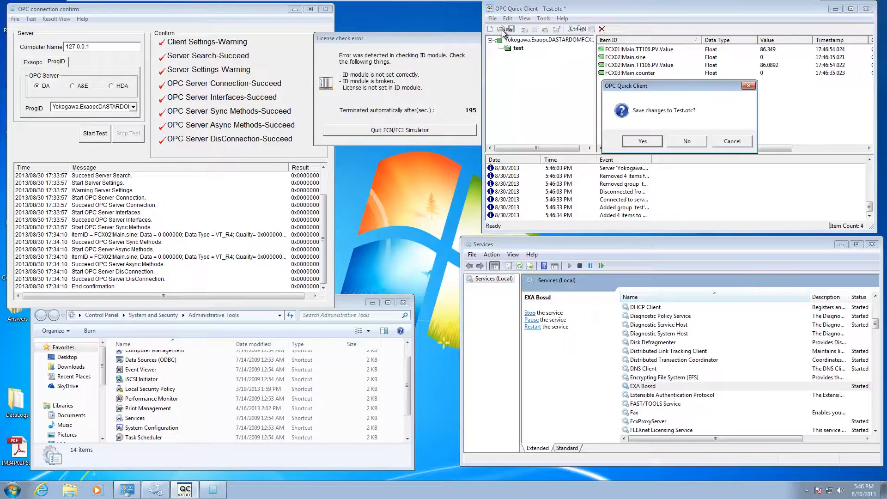
- Answer the Test.otc save prompt and connect to Yokogawa.ExaopcDASTARDOMFCX.1 with default Group0
{"action": "left_click", "coordinate": [686, 141]}
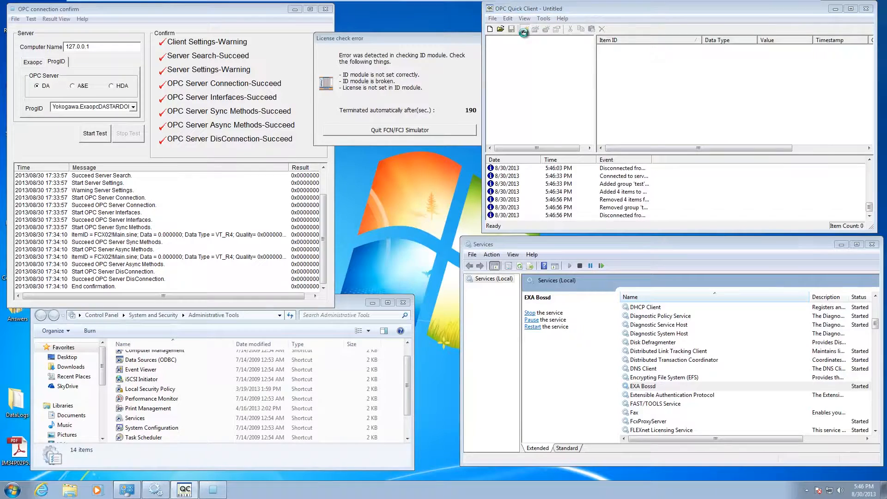
{"action": "left_click", "coordinate": [523, 28]}
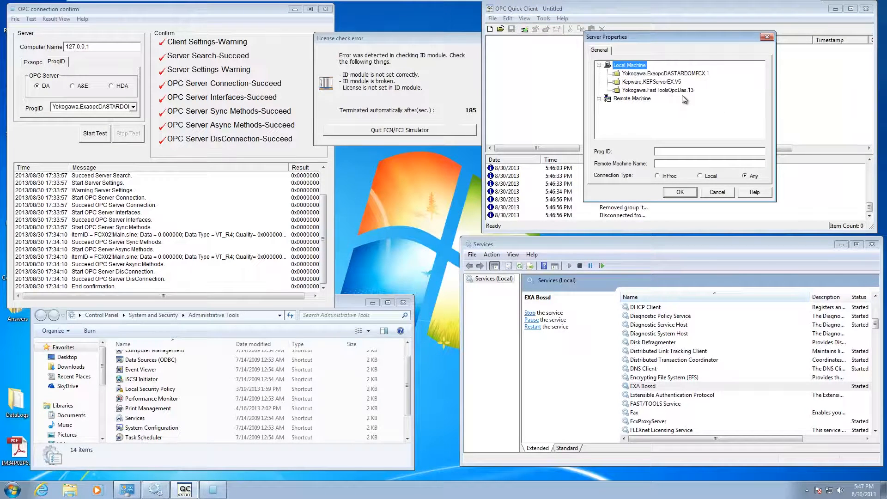
{"action": "mouse_move", "coordinate": [663, 81]}
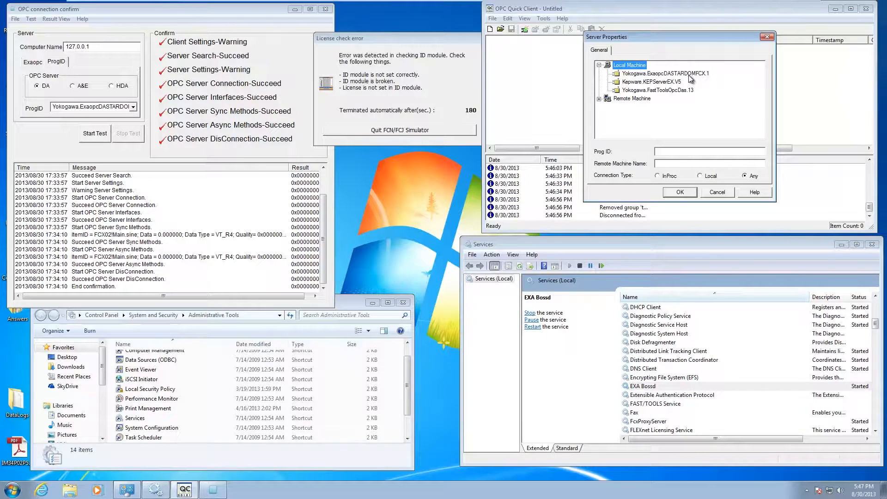
{"action": "left_click", "coordinate": [679, 191]}
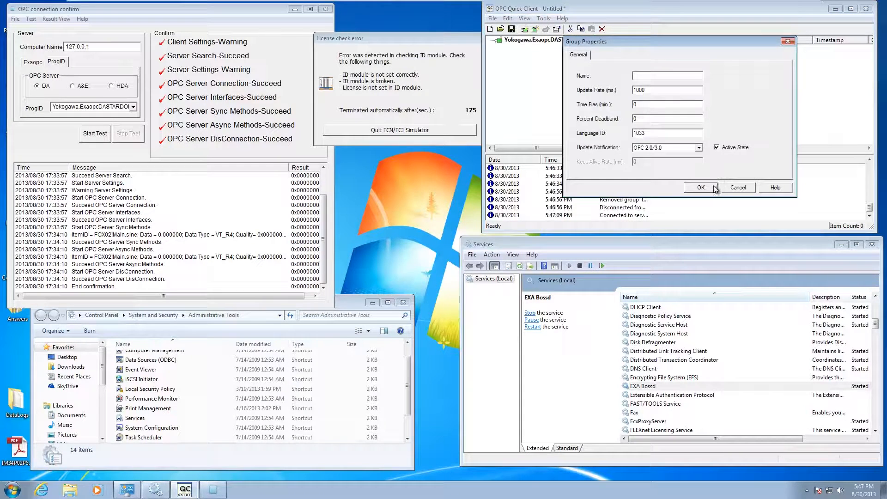
{"action": "left_click", "coordinate": [700, 187]}
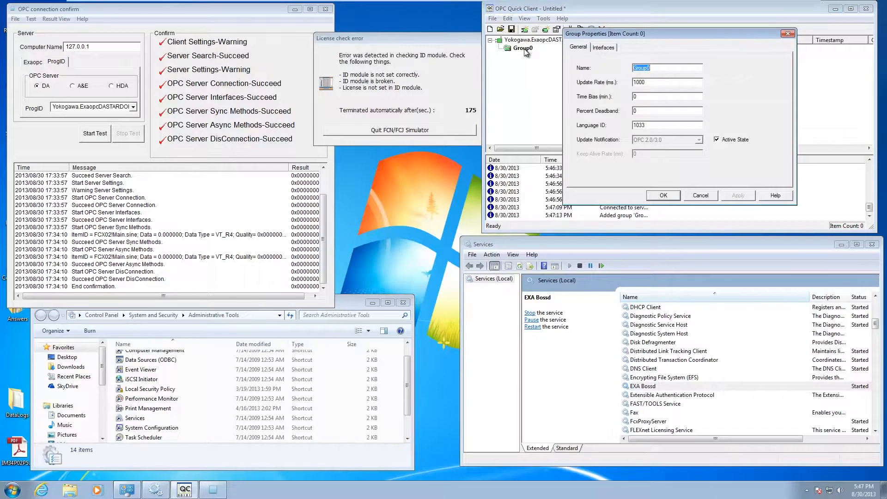
{"action": "left_click", "coordinate": [662, 195]}
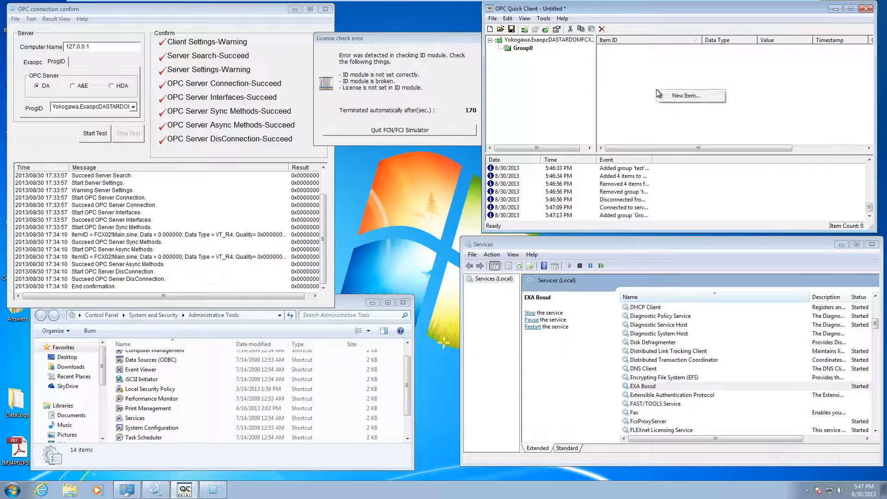
- Browse the server tag tree to Main and add the sine tag to Group0
{"action": "left_click", "coordinate": [689, 95]}
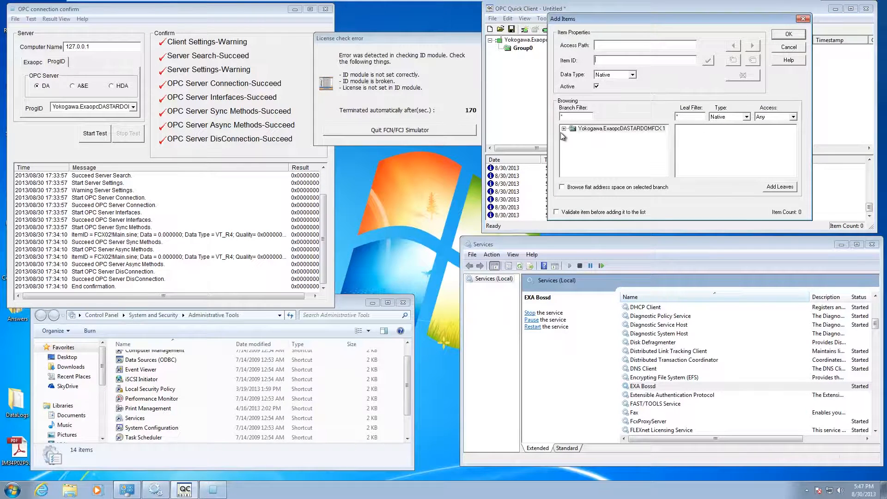
{"action": "left_click", "coordinate": [562, 129]}
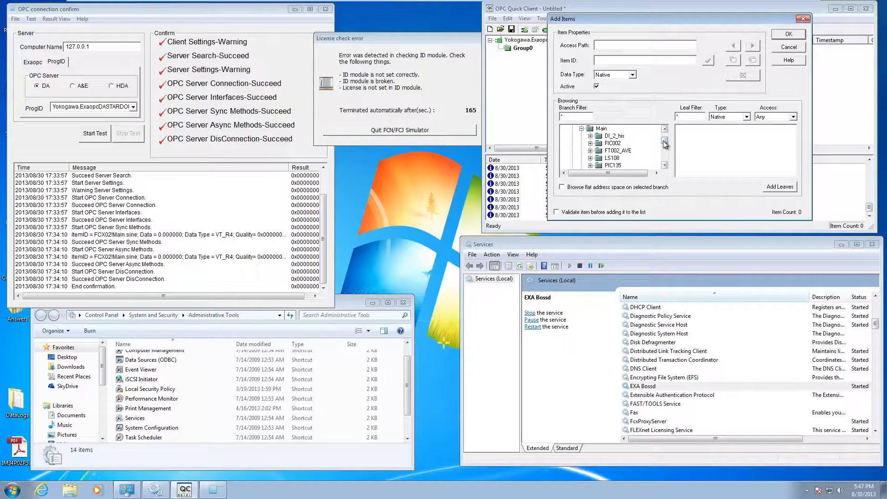
{"action": "left_click", "coordinate": [601, 129]}
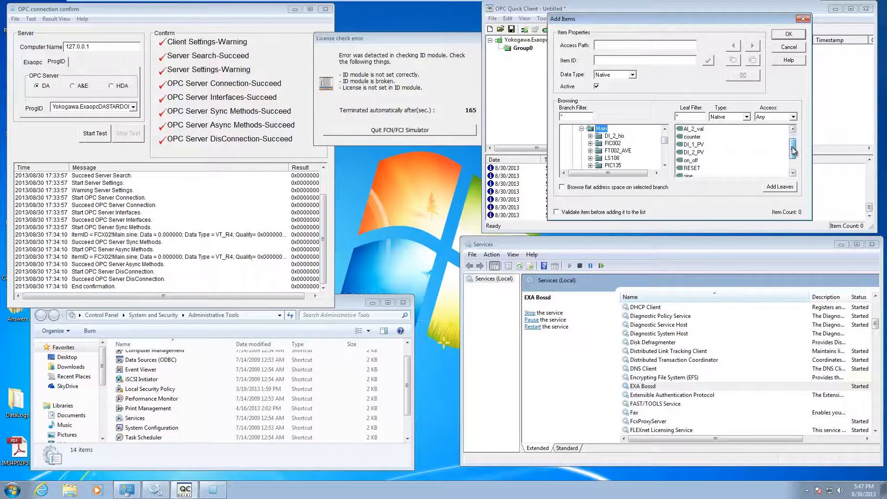
{"action": "scroll", "scroll_direction": "down", "scroll_amount": 3}
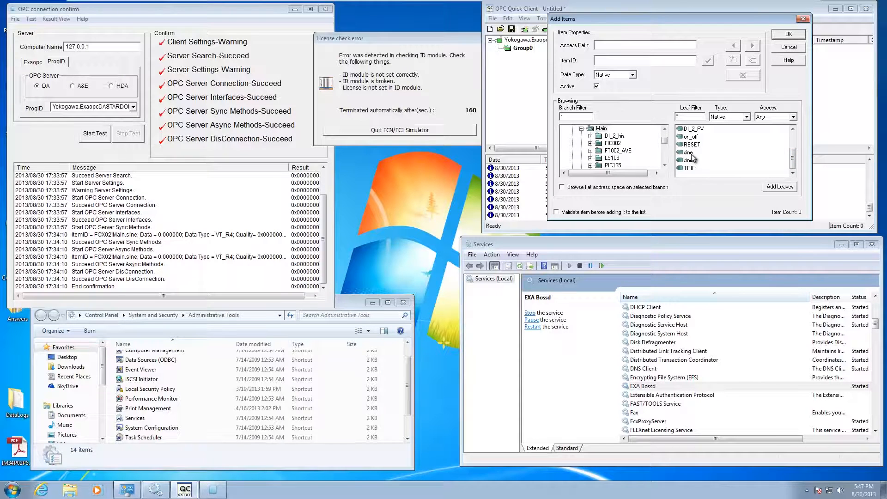
{"action": "left_click", "coordinate": [688, 152]}
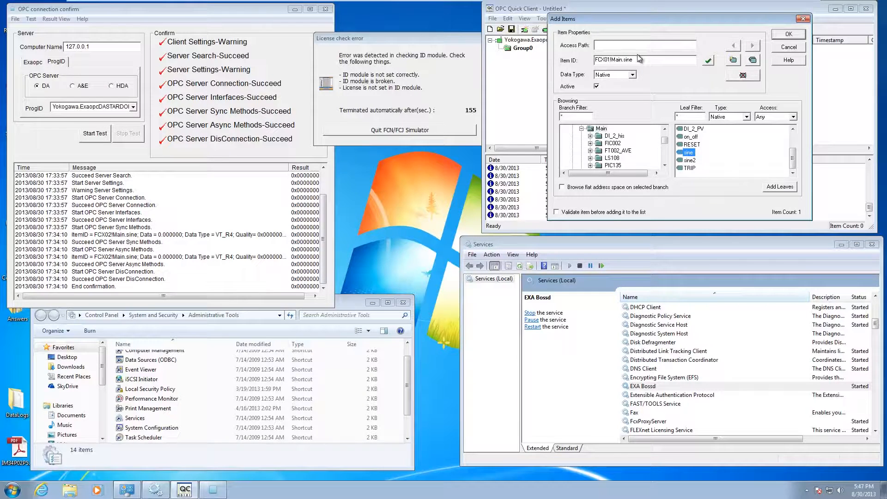
{"action": "mouse_move", "coordinate": [643, 70]}
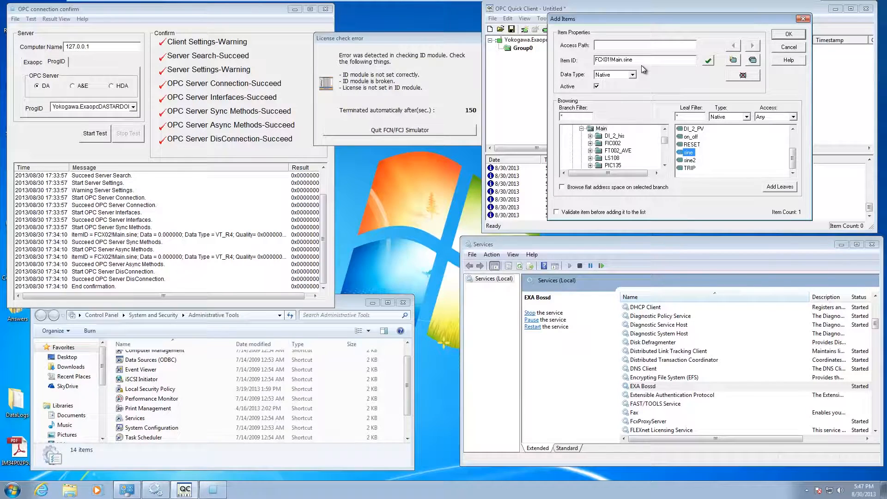
{"action": "mouse_move", "coordinate": [655, 60]}
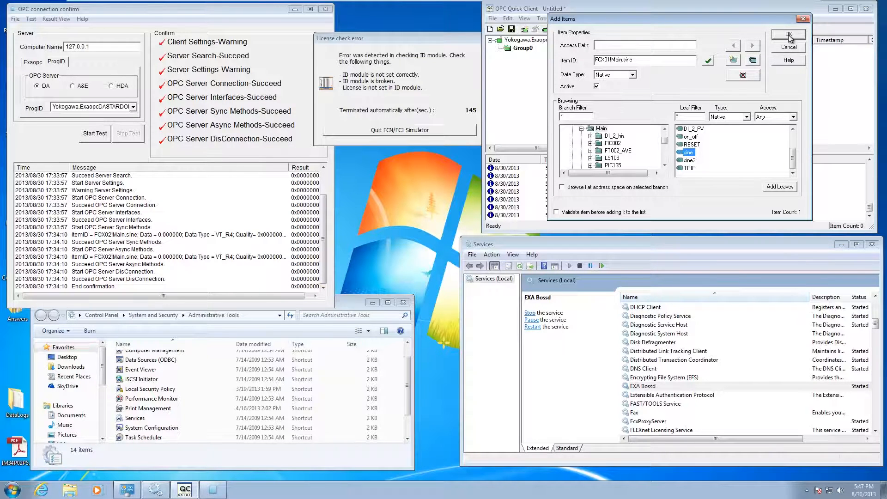
{"action": "left_click", "coordinate": [787, 34]}
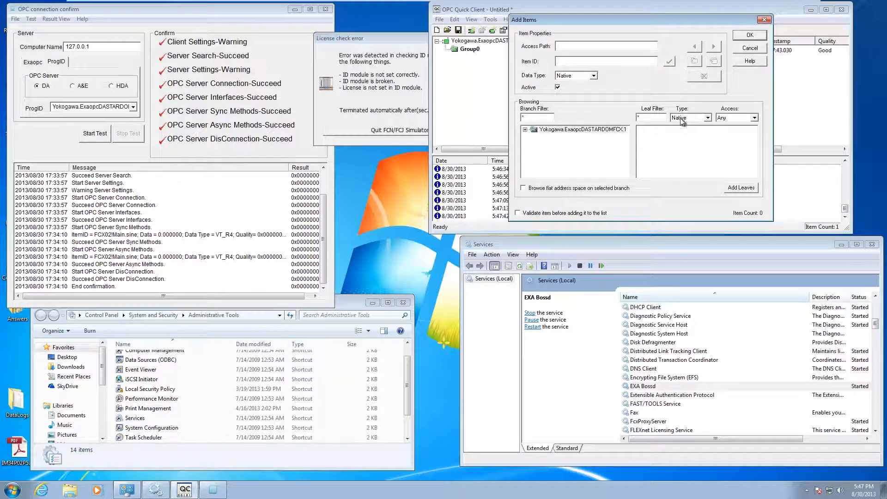
- Add FCX01!Main.PIC135.PV.Value to Group0 by browsing FCX01 > Main > PIC135 > PV
{"action": "left_click", "coordinate": [529, 129]}
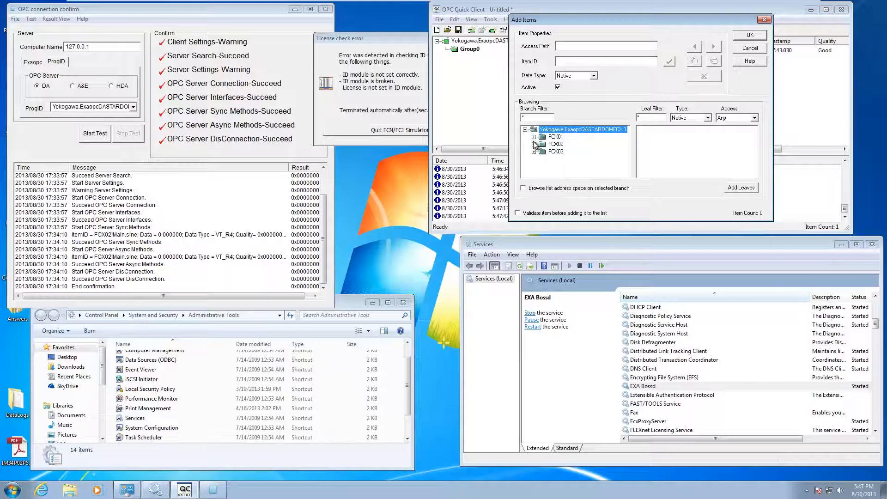
{"action": "left_click", "coordinate": [534, 136]}
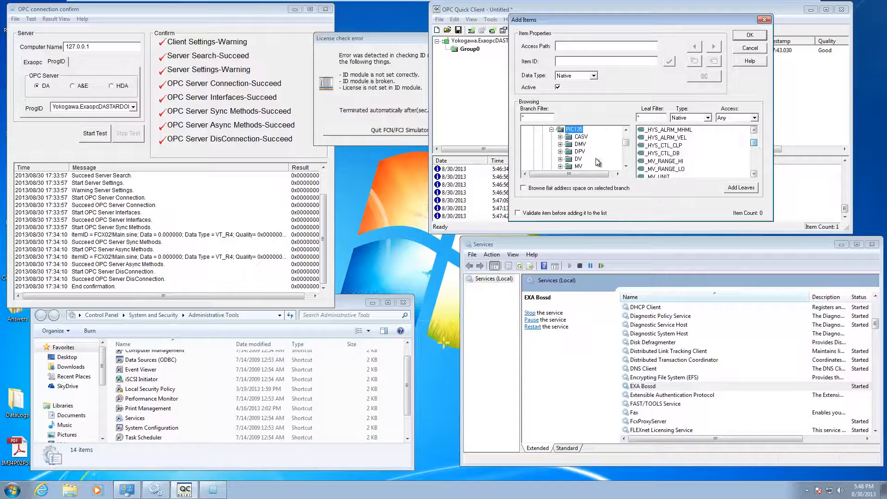
{"action": "scroll", "scroll_direction": "down", "scroll_amount": 3}
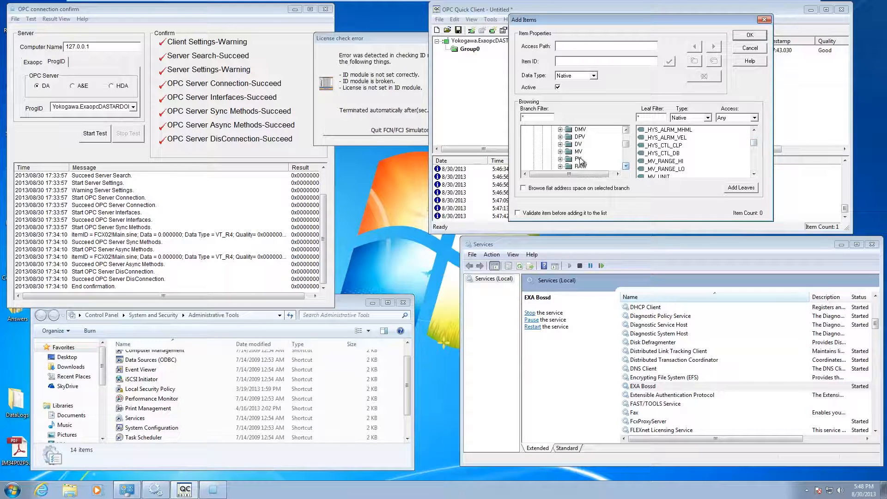
{"action": "left_click", "coordinate": [578, 159]}
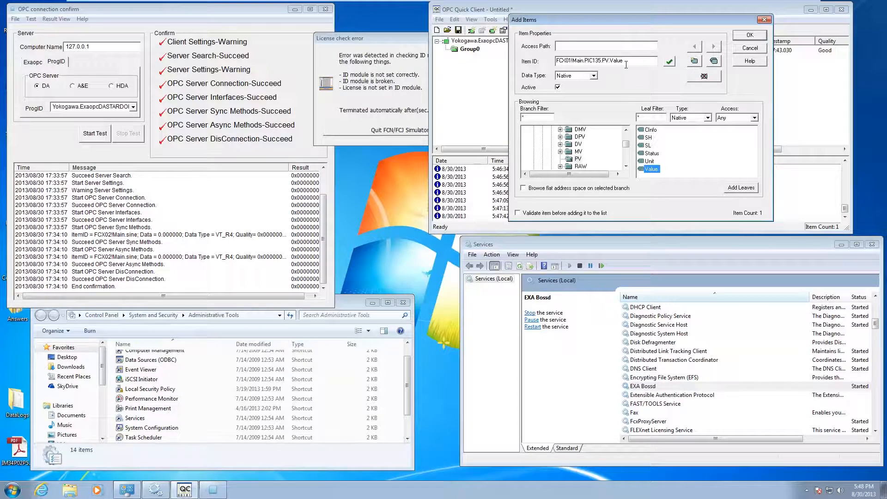
{"action": "left_click", "coordinate": [749, 35]}
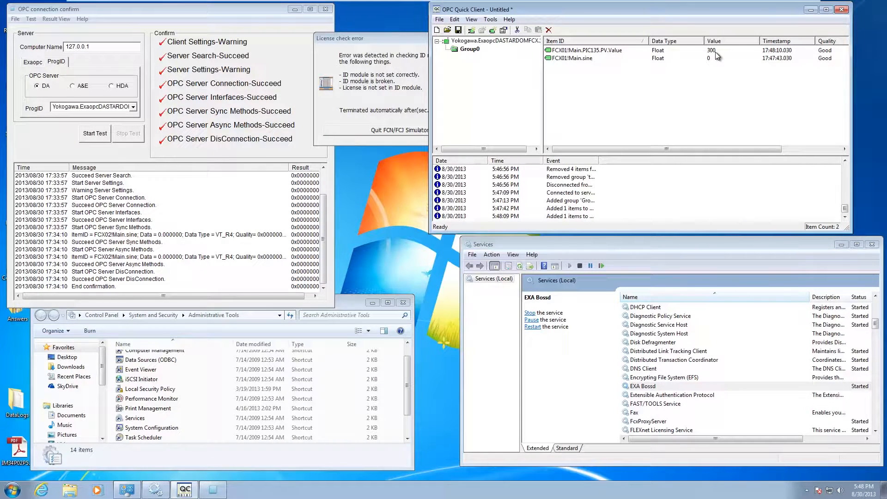
{"action": "mouse_move", "coordinate": [828, 62]}
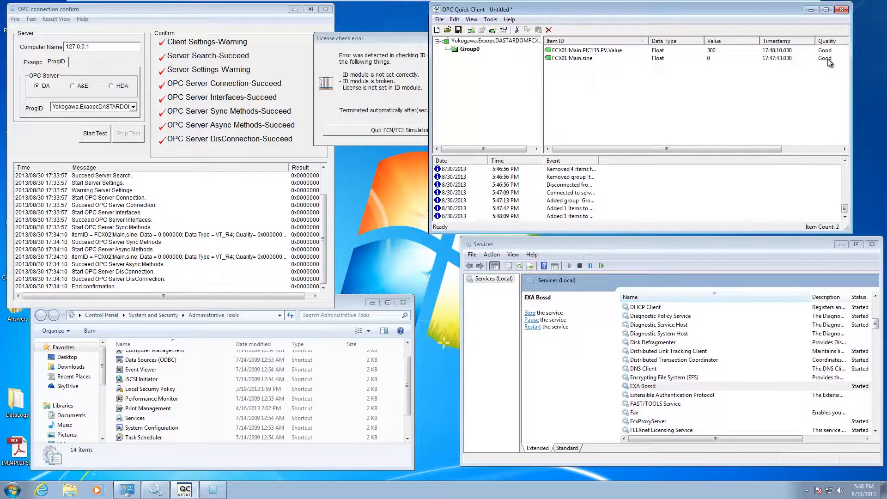
{"action": "mouse_move", "coordinate": [430, 255]}
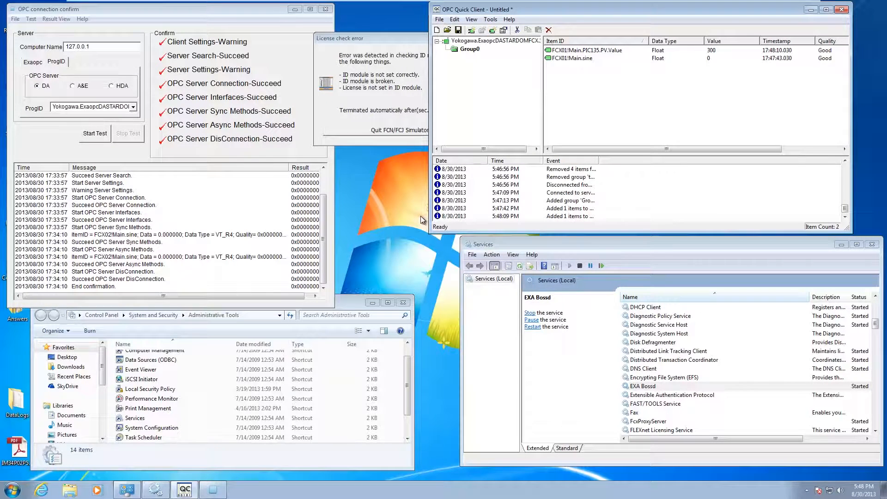
{"action": "mouse_move", "coordinate": [408, 278]}
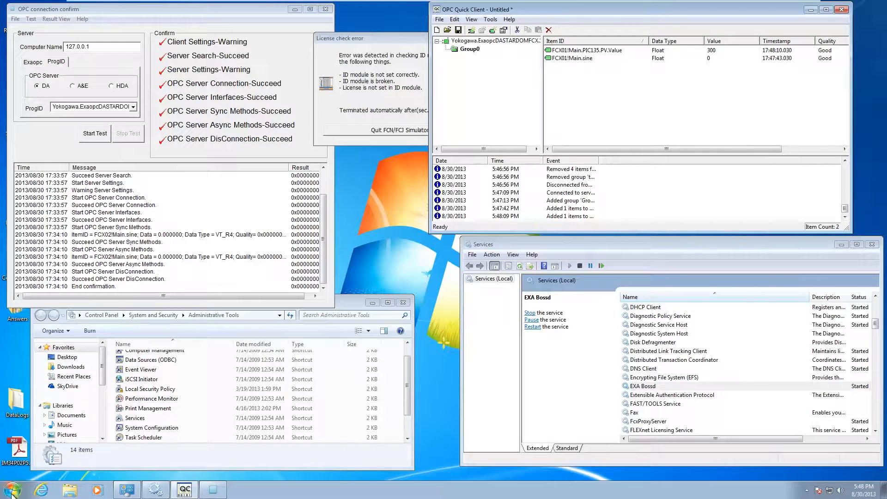
- Launch OPC connection confirm from the YOKOGAWA EXA Start menu folder
{"action": "left_click", "coordinate": [11, 489]}
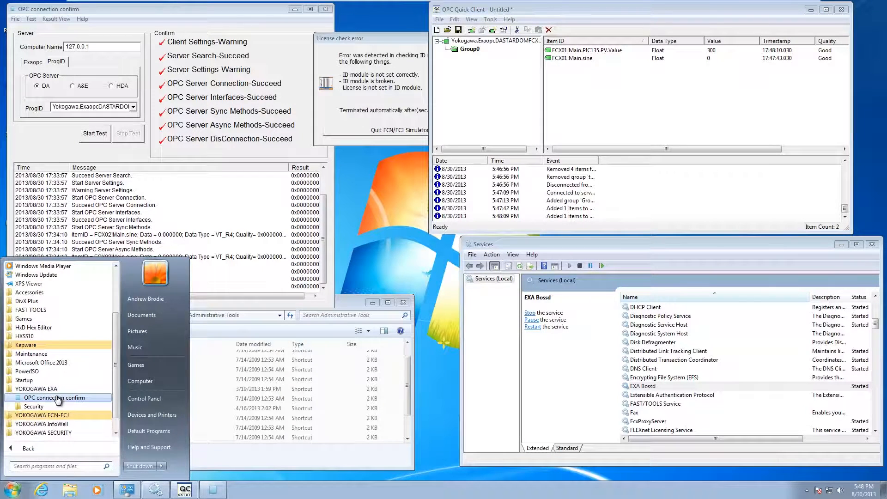
{"action": "mouse_move", "coordinate": [59, 402]}
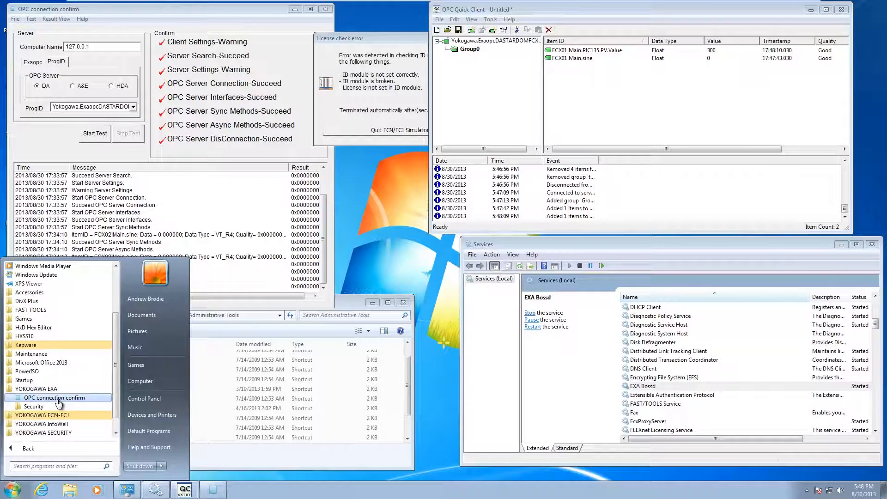
{"action": "left_click", "coordinate": [56, 398]}
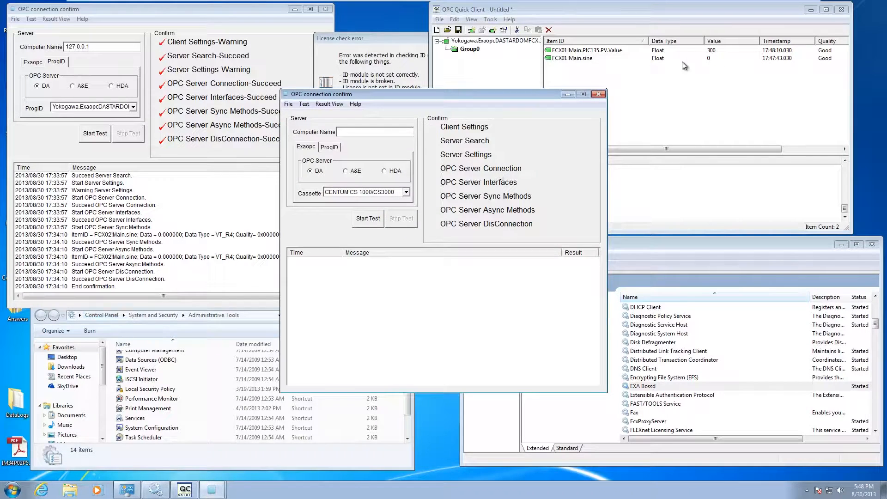
- Target the Yokogawa.ExaopcDASTARDOMFCX DA server by ProgID in OPC connection confirm
{"action": "left_click", "coordinate": [182, 133]}
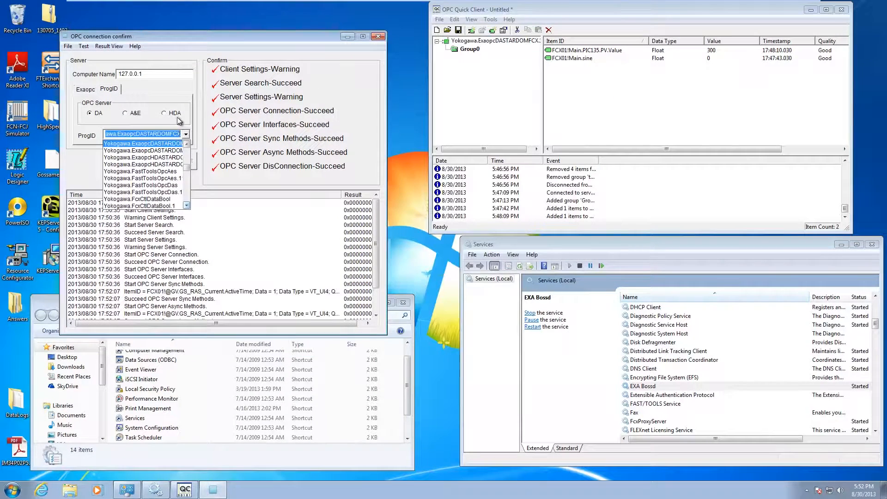
{"action": "left_click", "coordinate": [85, 89]}
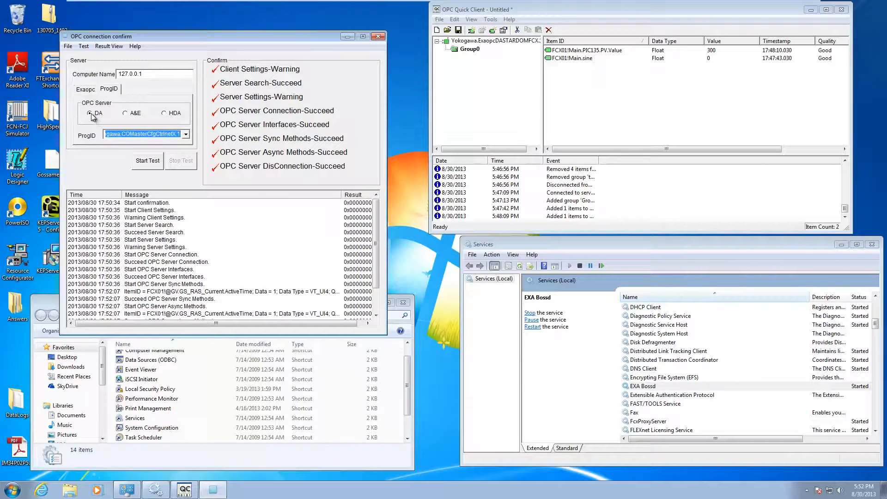
{"action": "left_click", "coordinate": [184, 134]}
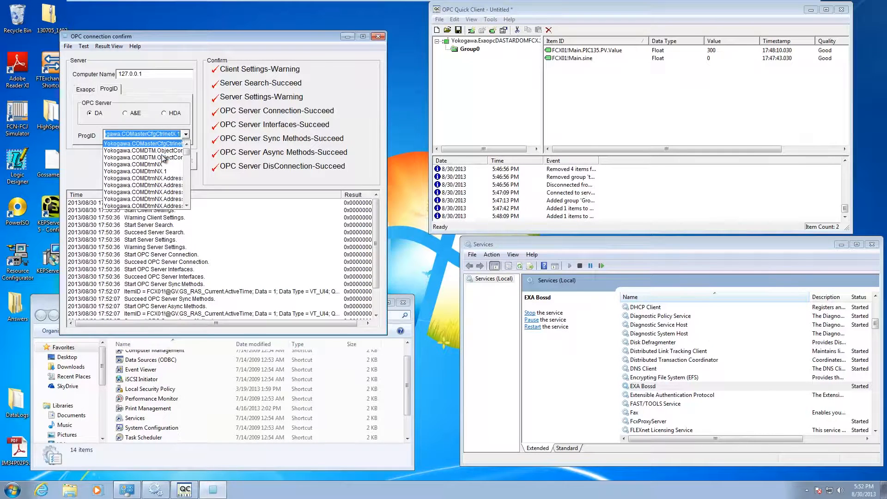
{"action": "left_click", "coordinate": [142, 178]}
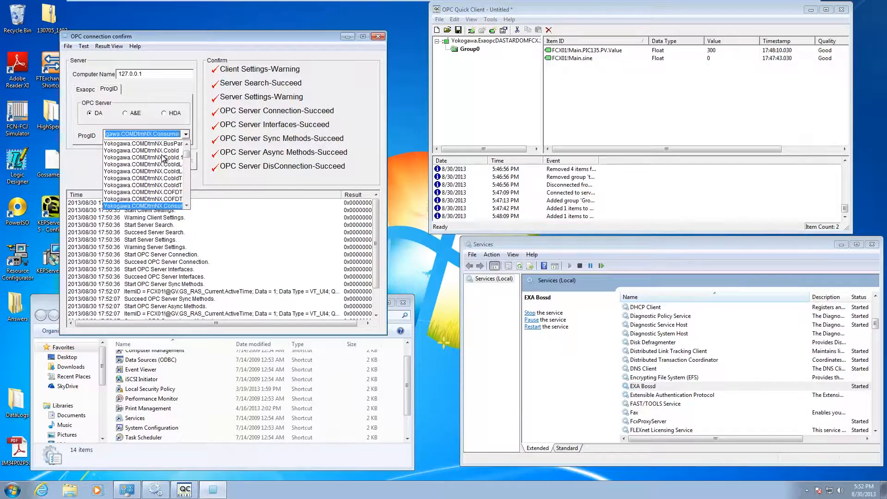
{"action": "scroll", "scroll_direction": "down", "scroll_amount": 3}
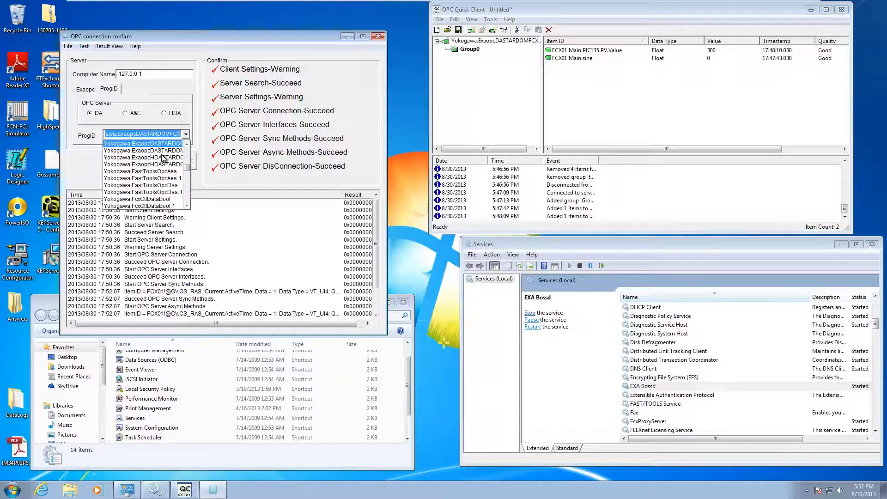
{"action": "left_click", "coordinate": [143, 143]}
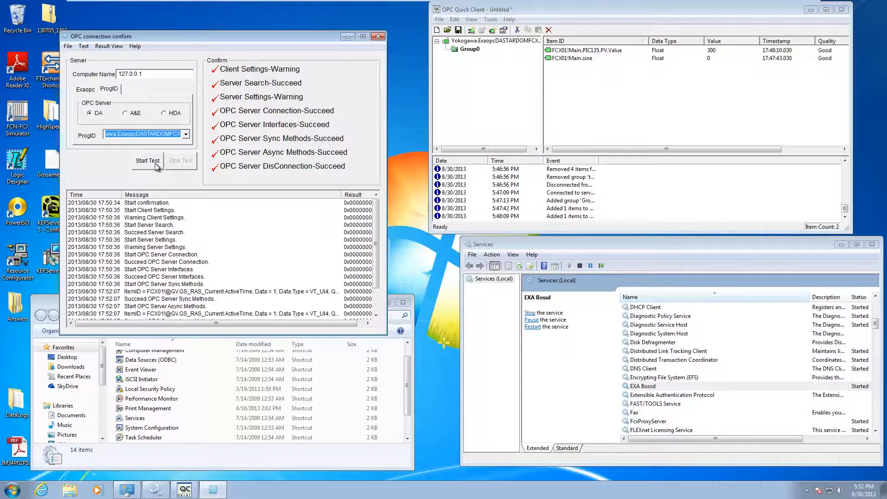
- Start a new confirmation test and dismiss the missing-file warning
{"action": "left_click", "coordinate": [148, 161]}
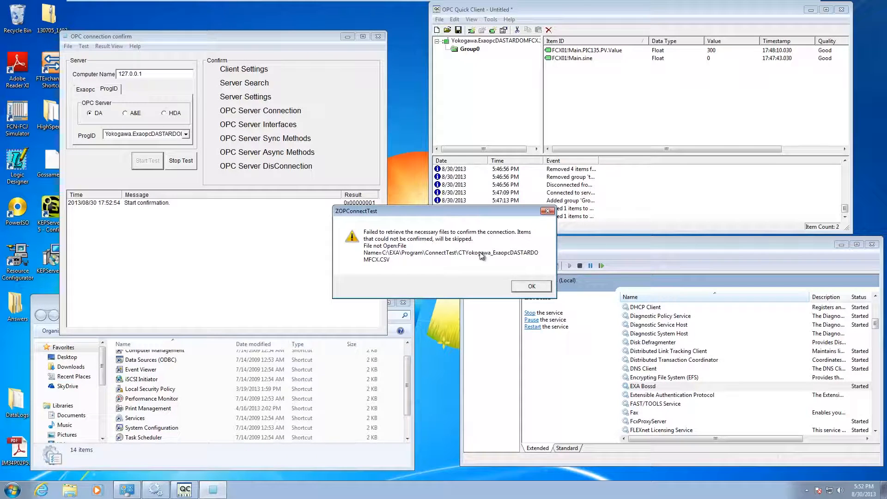
{"action": "mouse_move", "coordinate": [457, 268]}
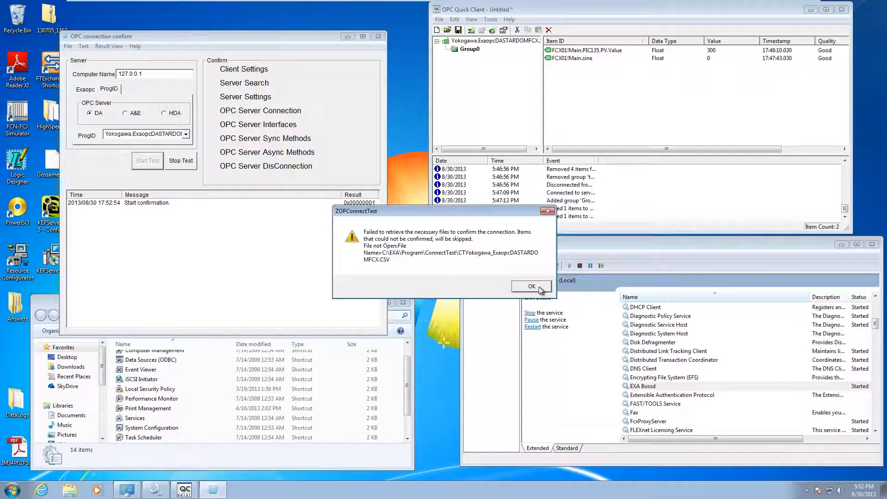
{"action": "left_click", "coordinate": [532, 286]}
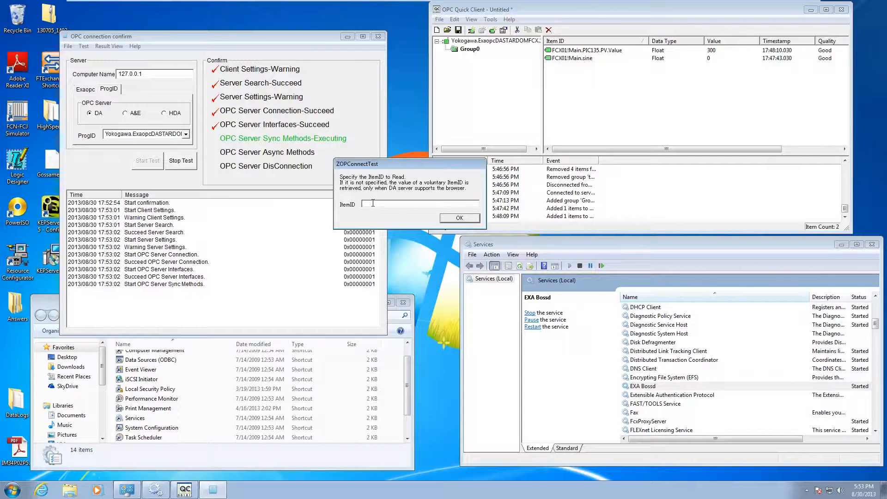
- Type an ItemID for the PIC135 PV tag, then edit it to FCX01!Main.Sine
{"action": "type", "text": "FCX"}
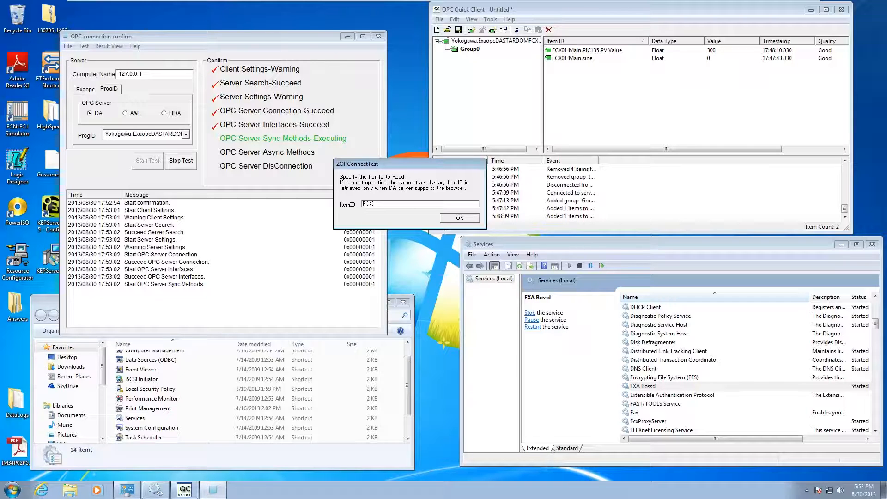
{"action": "type", "text": "01!"}
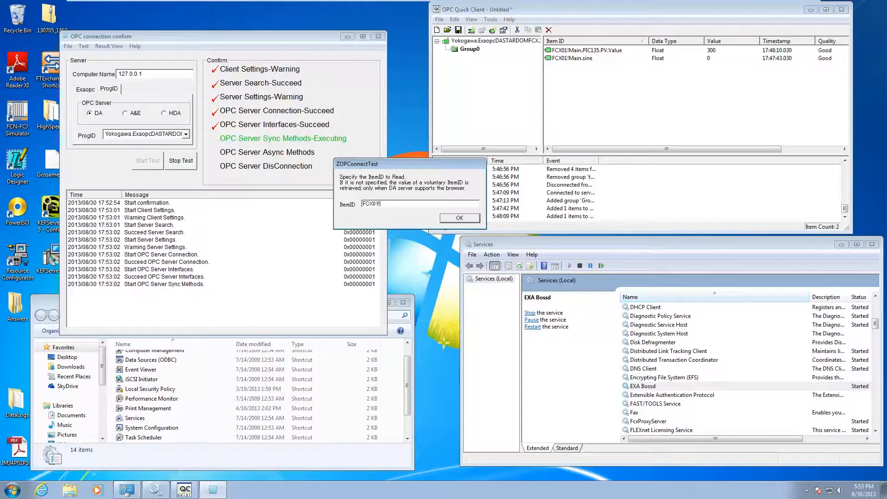
{"action": "type", "text": "Main"}
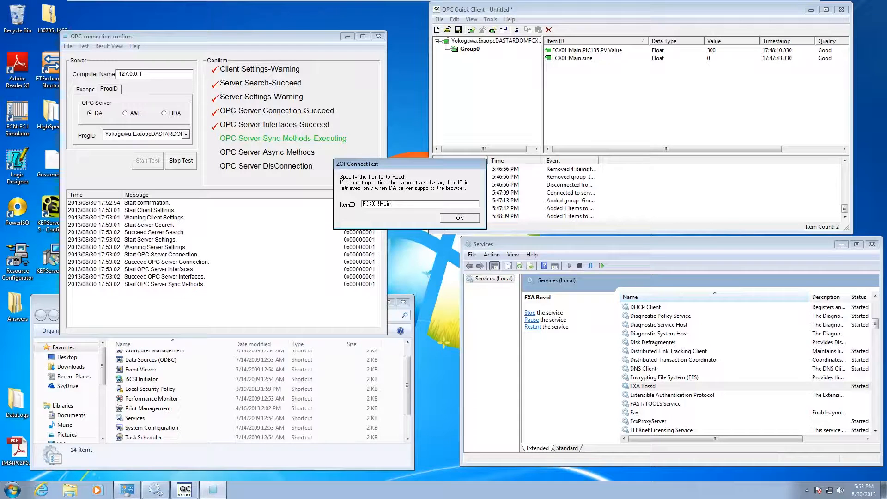
{"action": "type", "text": ".PIC135"}
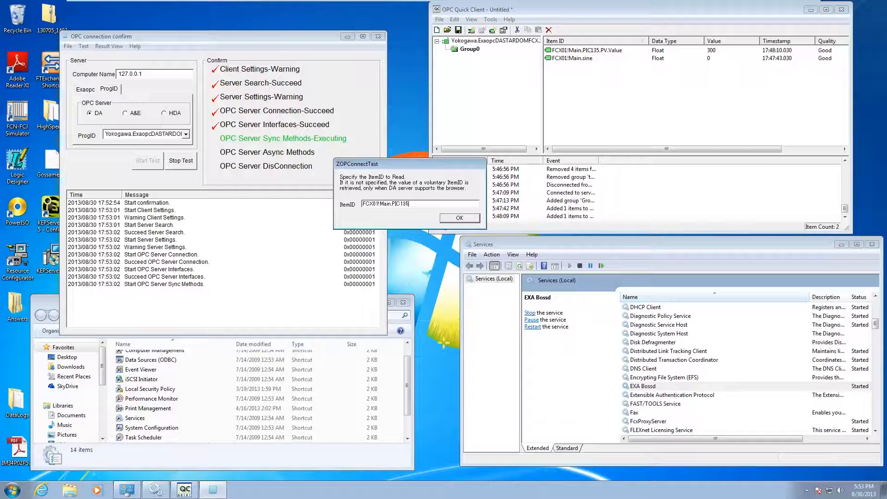
{"action": "type", "text": ".PV.Value"}
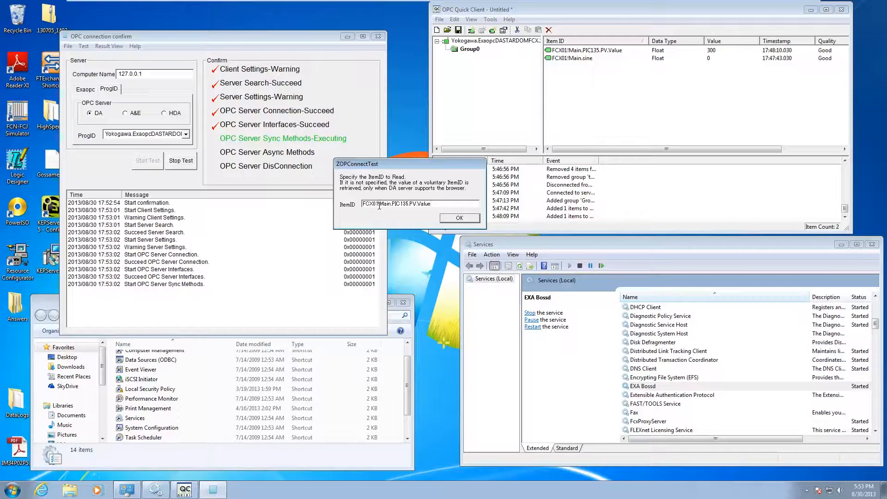
{"action": "double_click", "coordinate": [370, 203]}
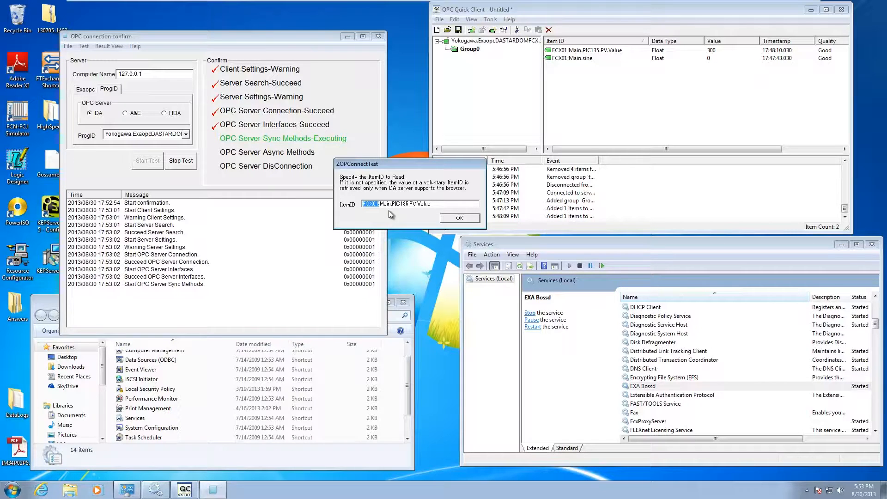
{"action": "left_click", "coordinate": [385, 204]}
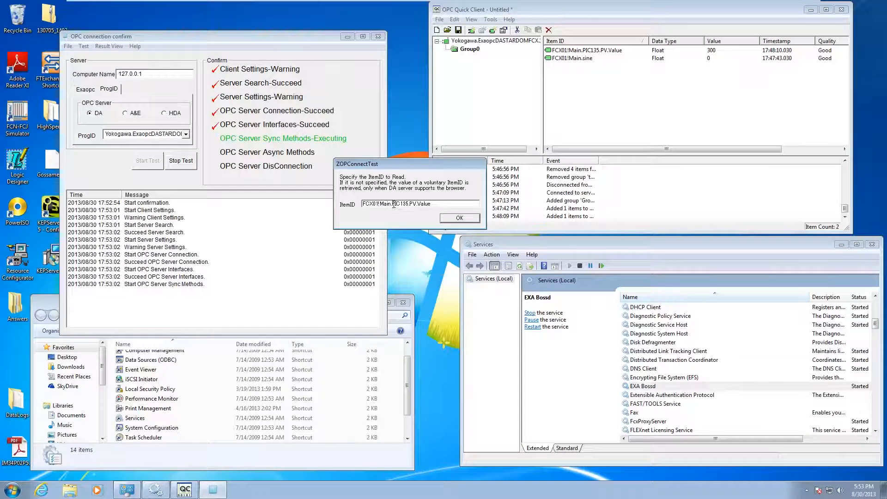
{"action": "double_click", "coordinate": [401, 203]}
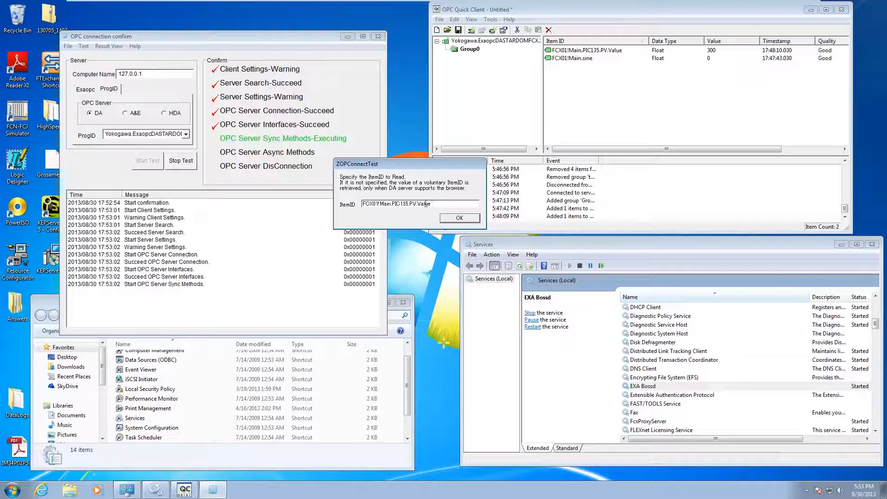
{"action": "mouse_move", "coordinate": [400, 211]}
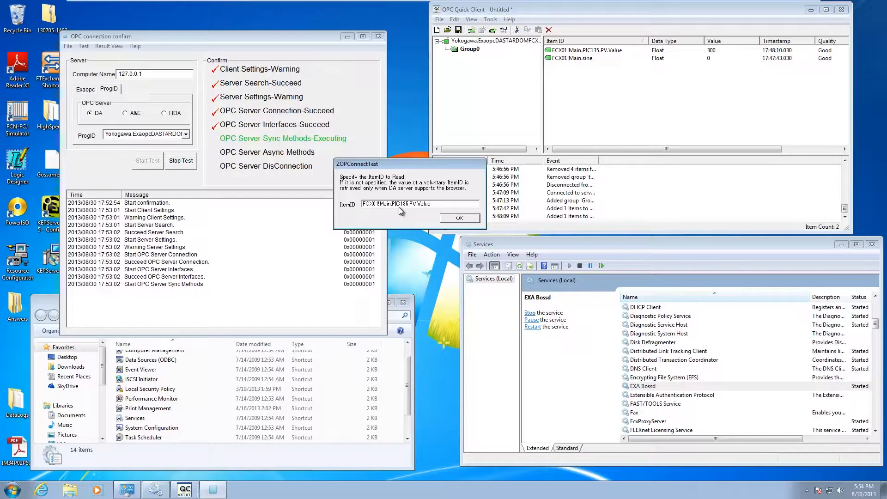
{"action": "mouse_move", "coordinate": [378, 214]}
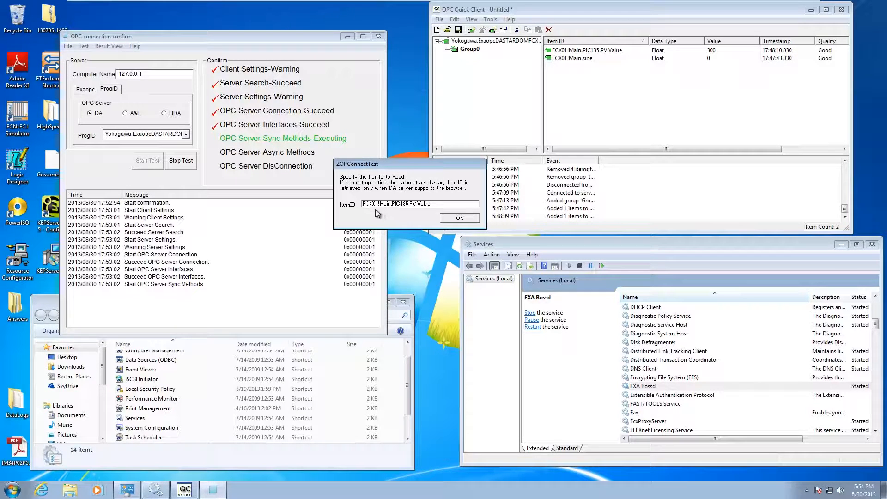
{"action": "mouse_move", "coordinate": [389, 204]}
{"action": "type", "text": "FCX01!Main.S"}
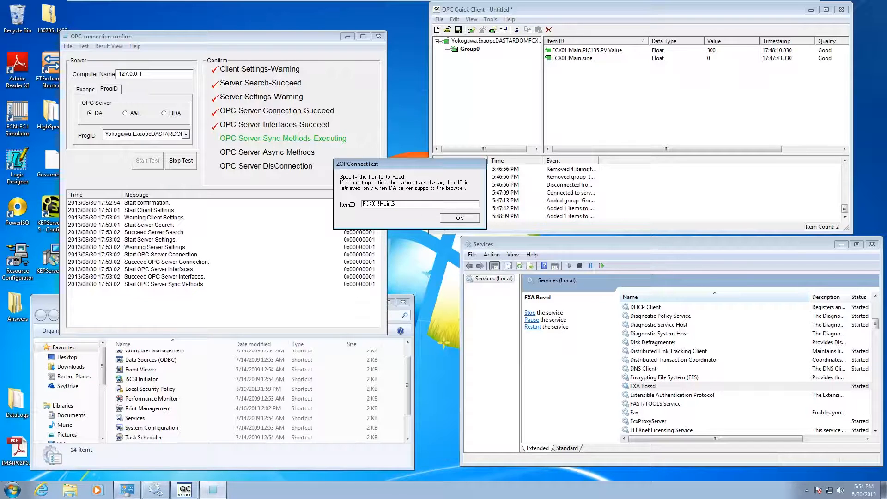
{"action": "type", "text": "ine"}
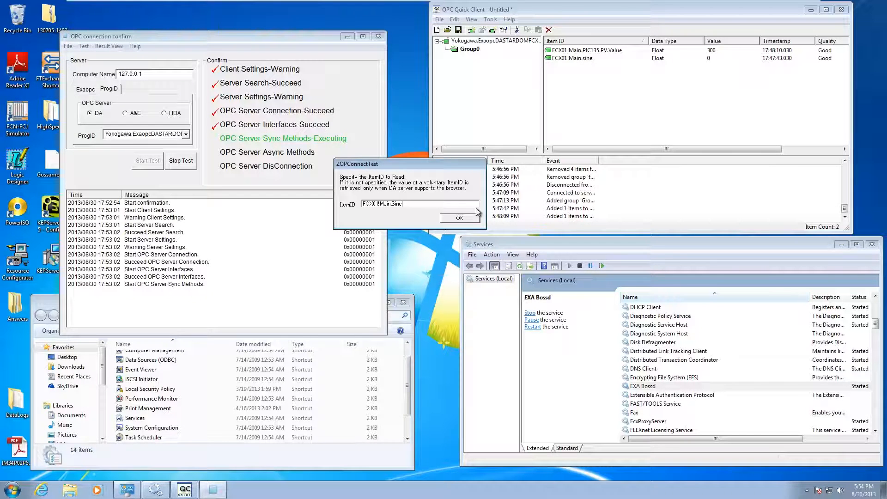
- Confirm FCX01!Main.Sine as the read item and scroll the log to review results
{"action": "left_click", "coordinate": [459, 217]}
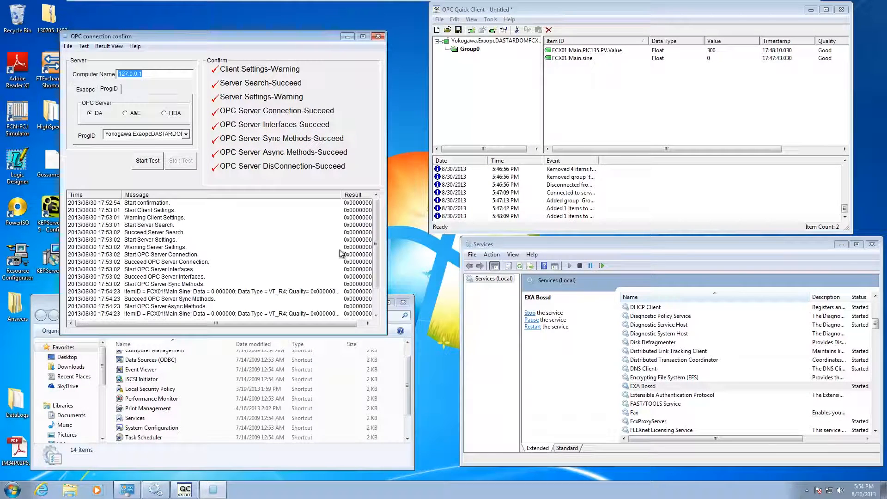
{"action": "mouse_move", "coordinate": [396, 231]}
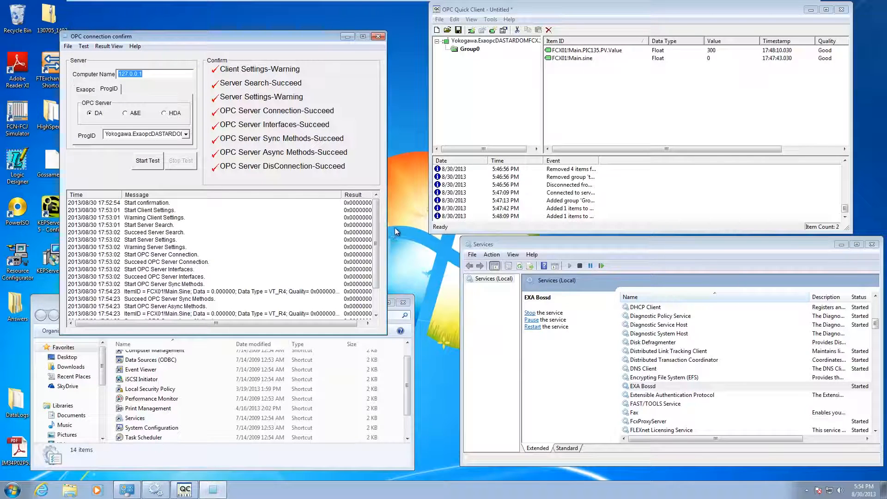
{"action": "scroll", "scroll_direction": "down", "scroll_amount": 3}
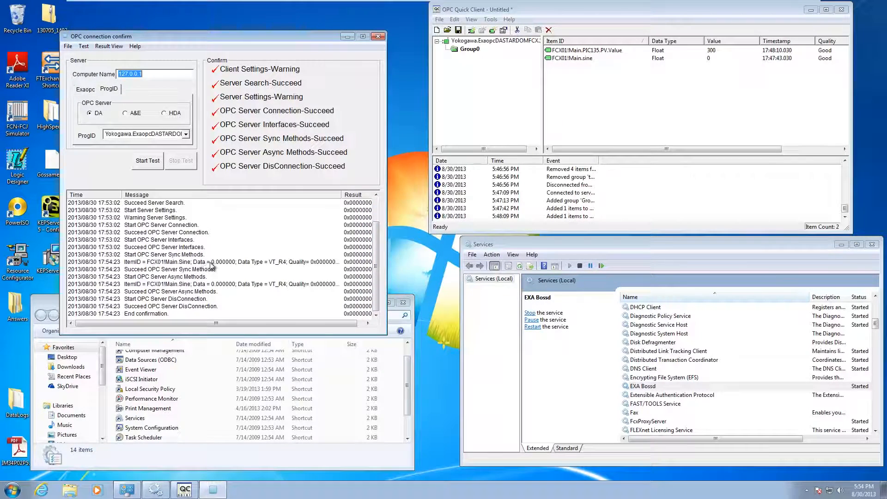
{"action": "mouse_move", "coordinate": [214, 290]}
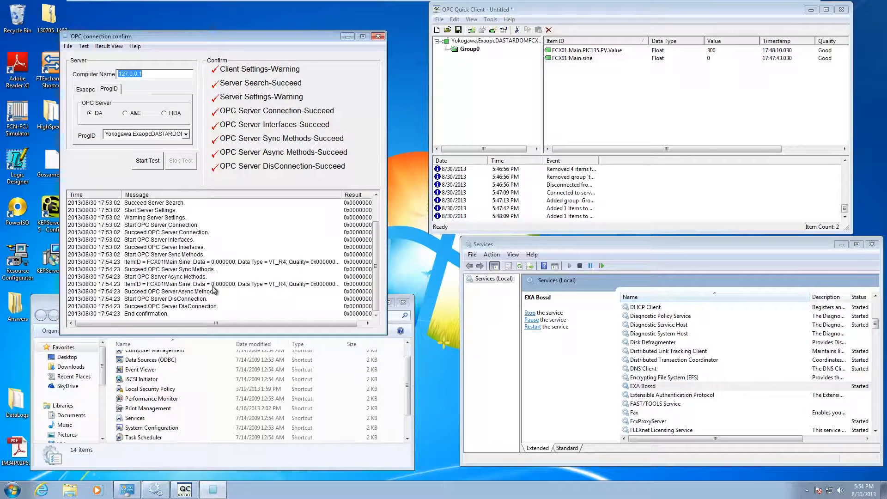
{"action": "mouse_move", "coordinate": [230, 277]}
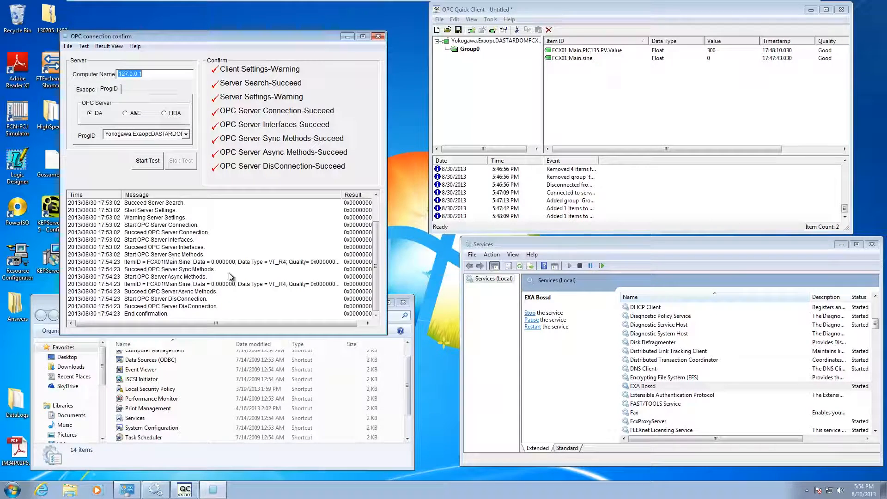
{"action": "mouse_move", "coordinate": [183, 313]}
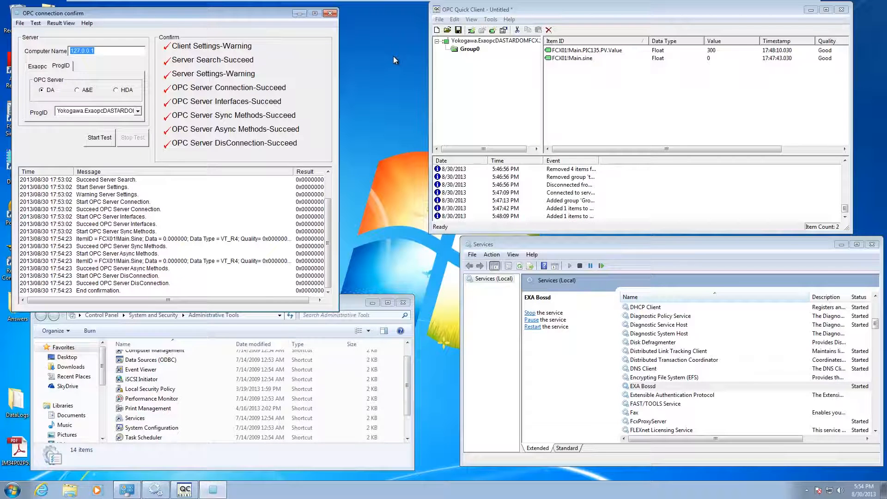
{"action": "mouse_move", "coordinate": [386, 106]}
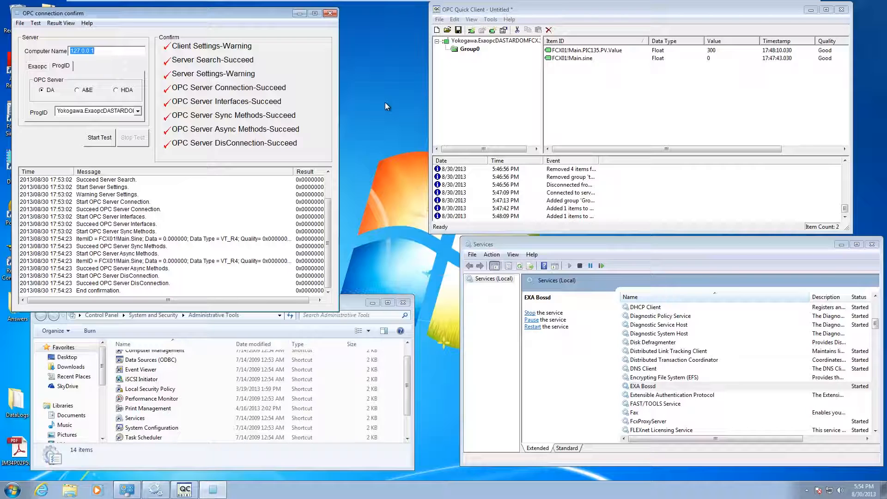
{"action": "mouse_move", "coordinate": [524, 117]}
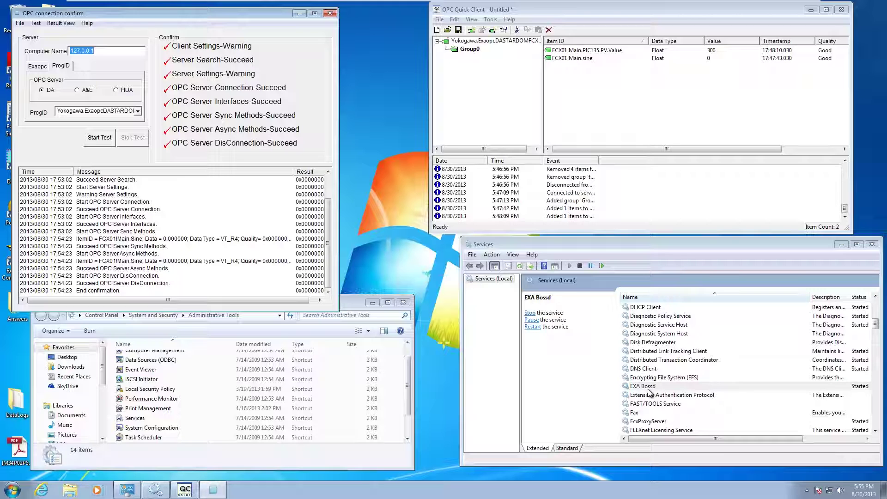
{"action": "mouse_move", "coordinate": [668, 391]}
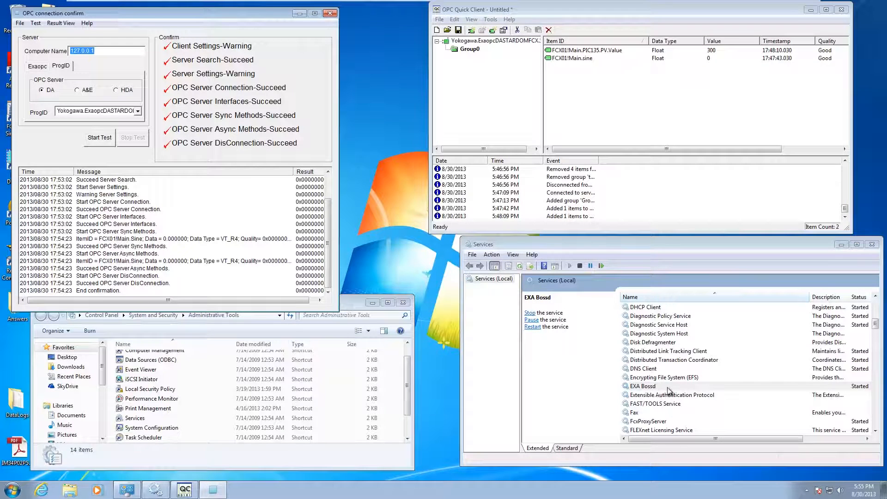
{"action": "mouse_move", "coordinate": [477, 348]}
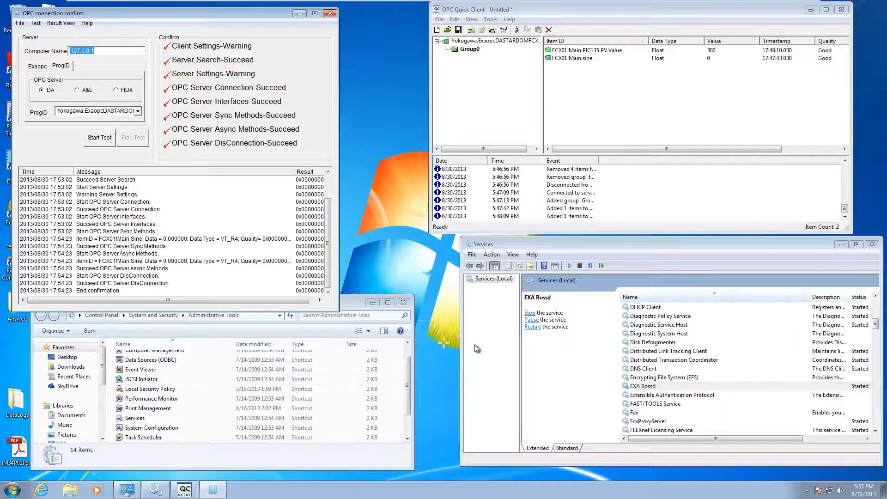